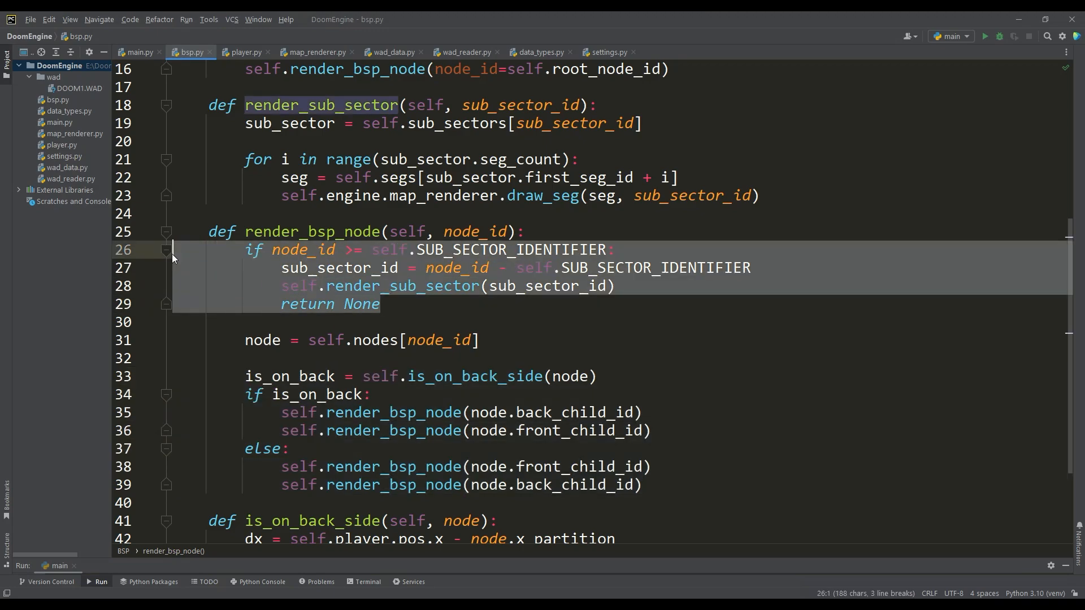
Step: Review the bsp.py segment-drawing loop and run the engine to view the green level map
click(173, 142)
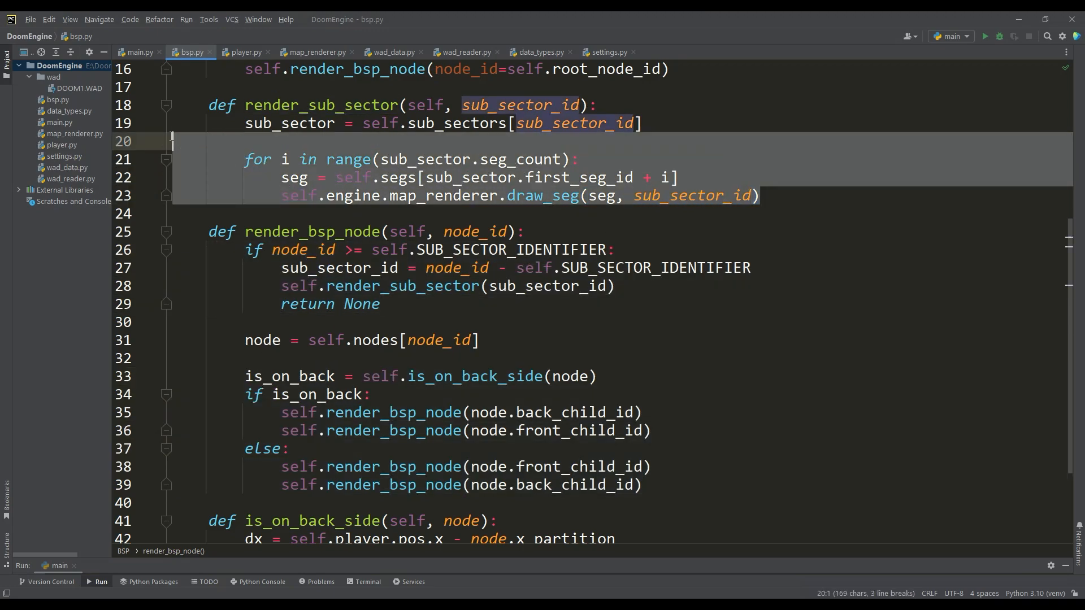
click(597, 104)
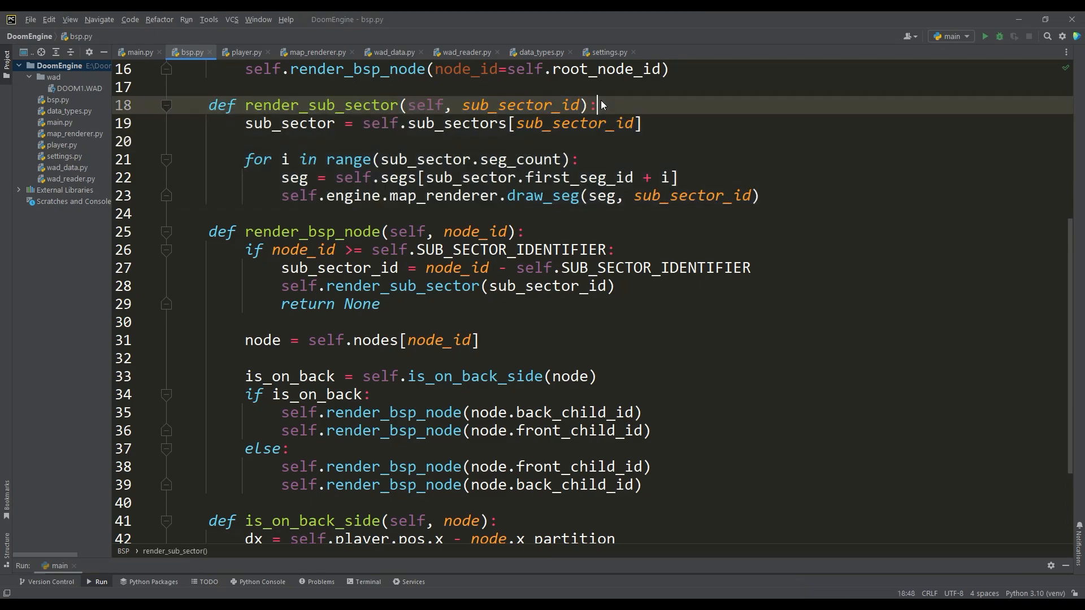
click(315, 52)
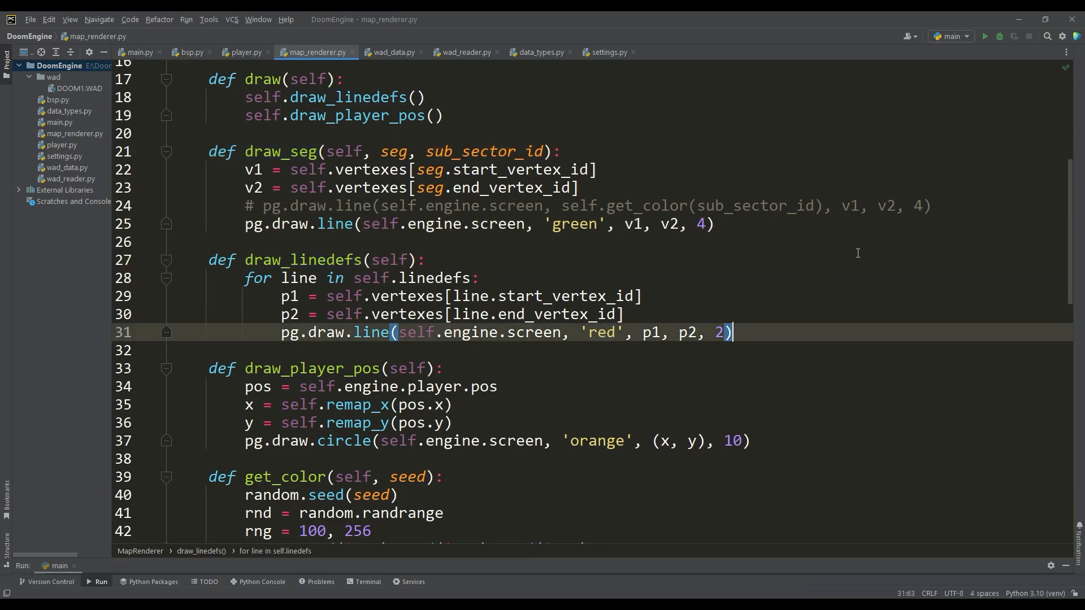
click(985, 37)
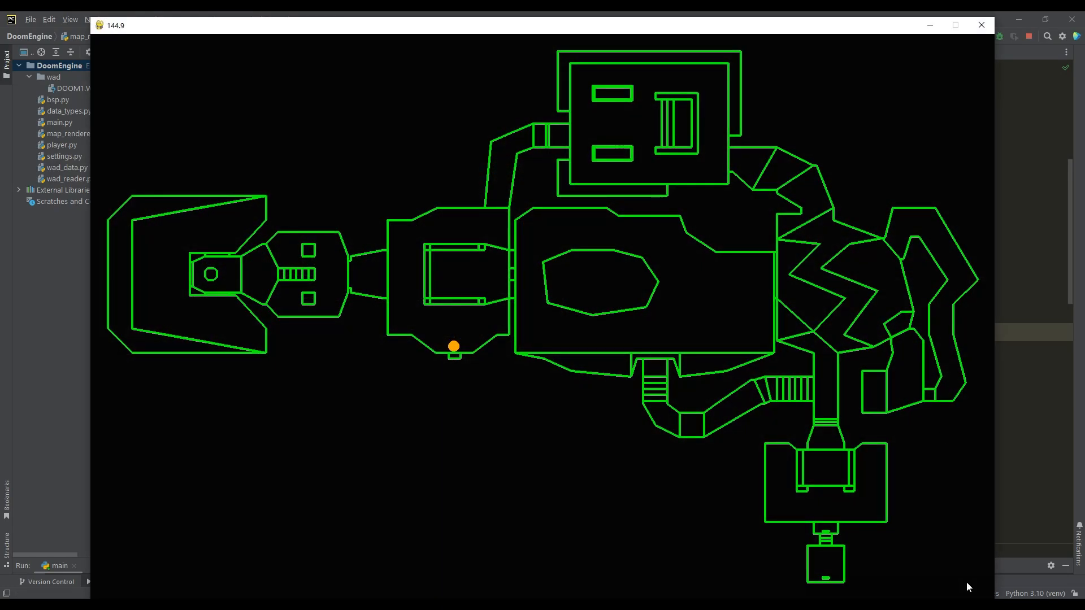
mouse_move(500, 370)
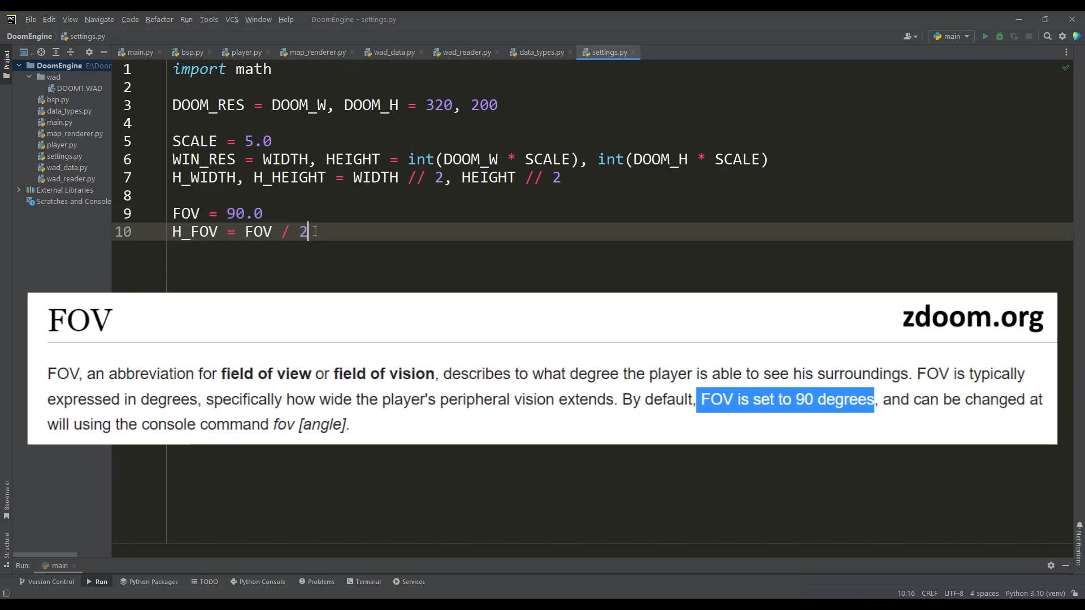
Step: Write draw_fov in map_renderer.py, call it from draw_player_pos, and run to see the yellow rays
click(315, 52)
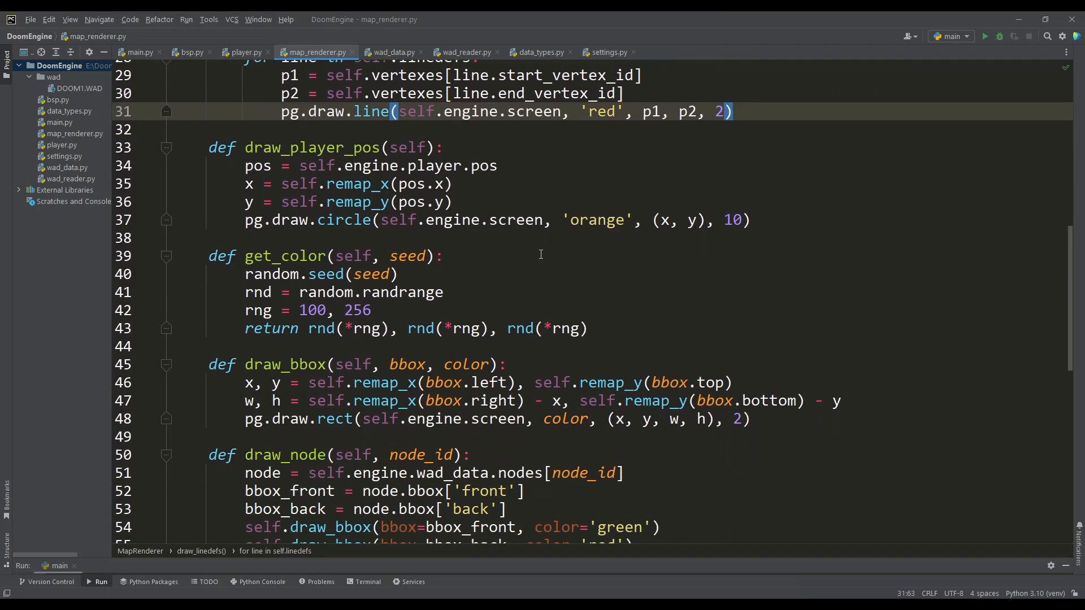
text(def draw_fov(self, px, py):)
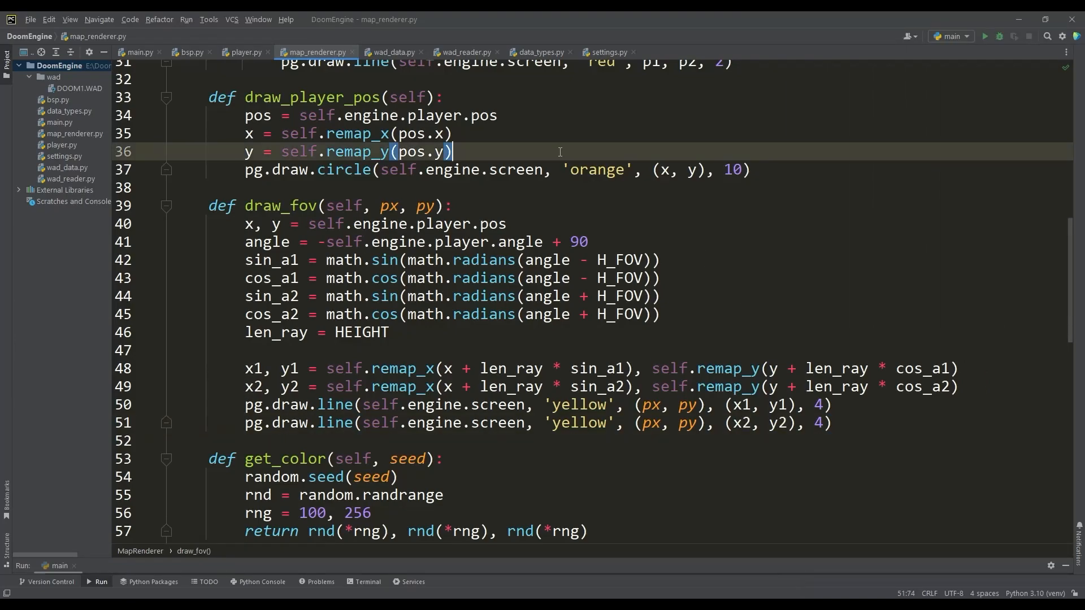
text(self.draw_fov(px=x,)
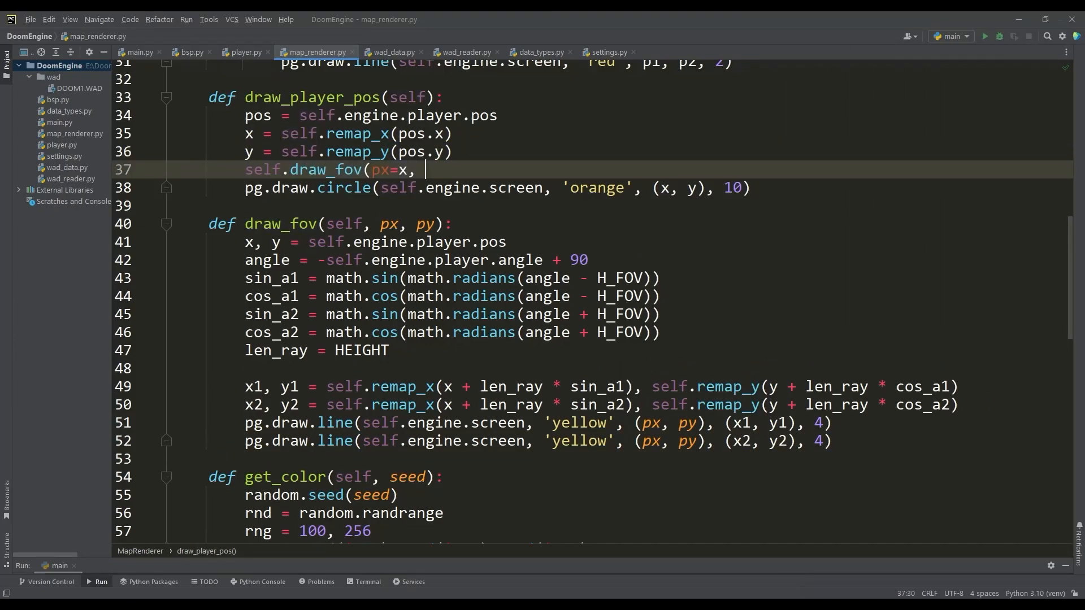
click(984, 36)
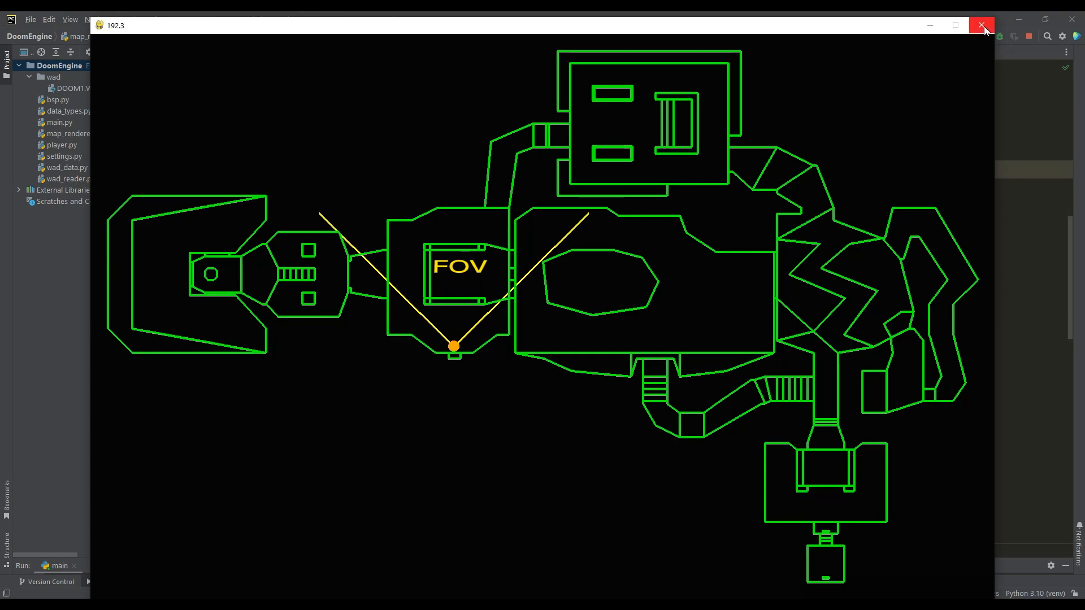
Step: Add PLAYER_SPEED = 0.3 and PLAYER_ROT_SPEED to settings.py
click(982, 26)
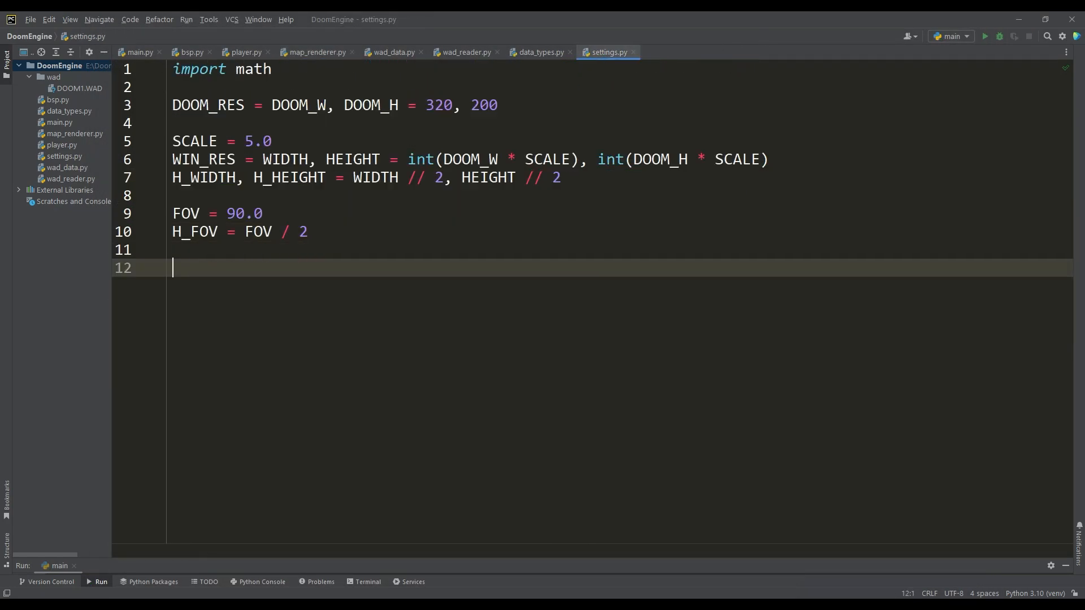
text(PLAYER_SPEED = 0.3)
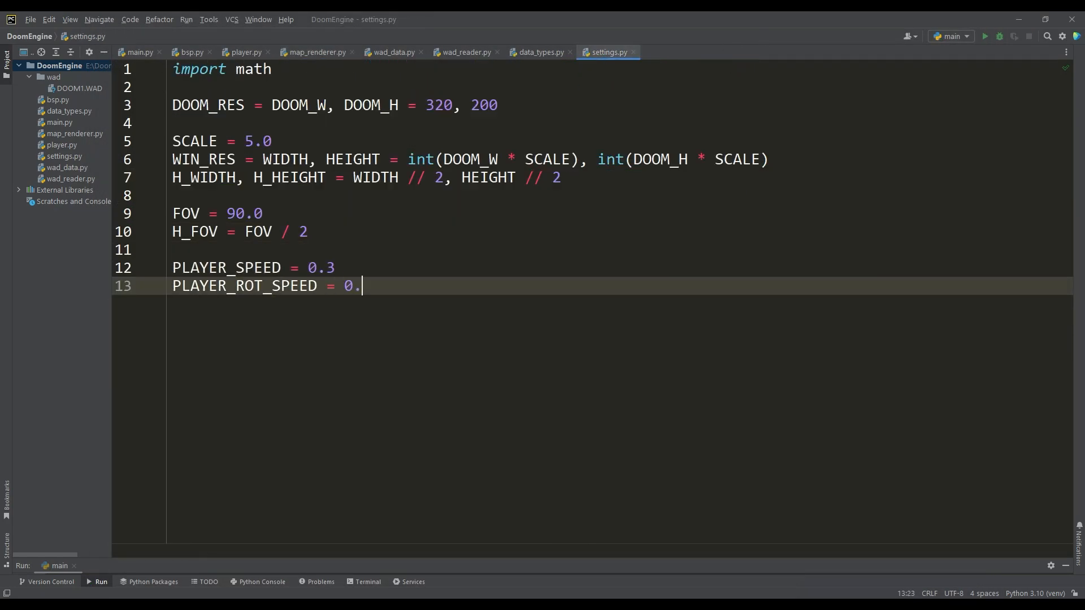
text(12)
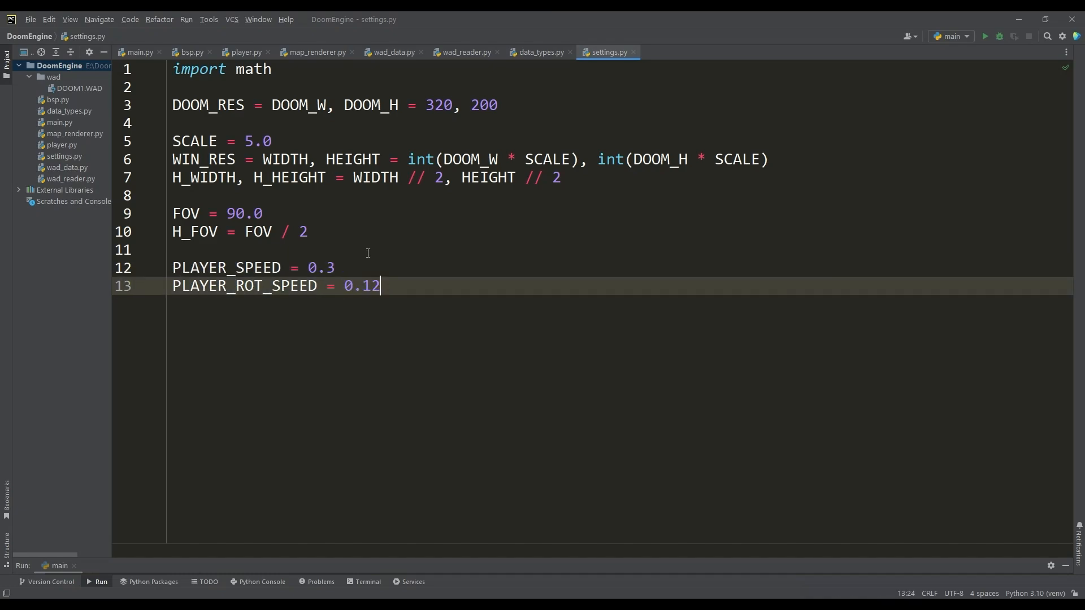
Step: Write control() in player.py rotating by rot speed times dt on arrow keys, and run it
click(245, 52)
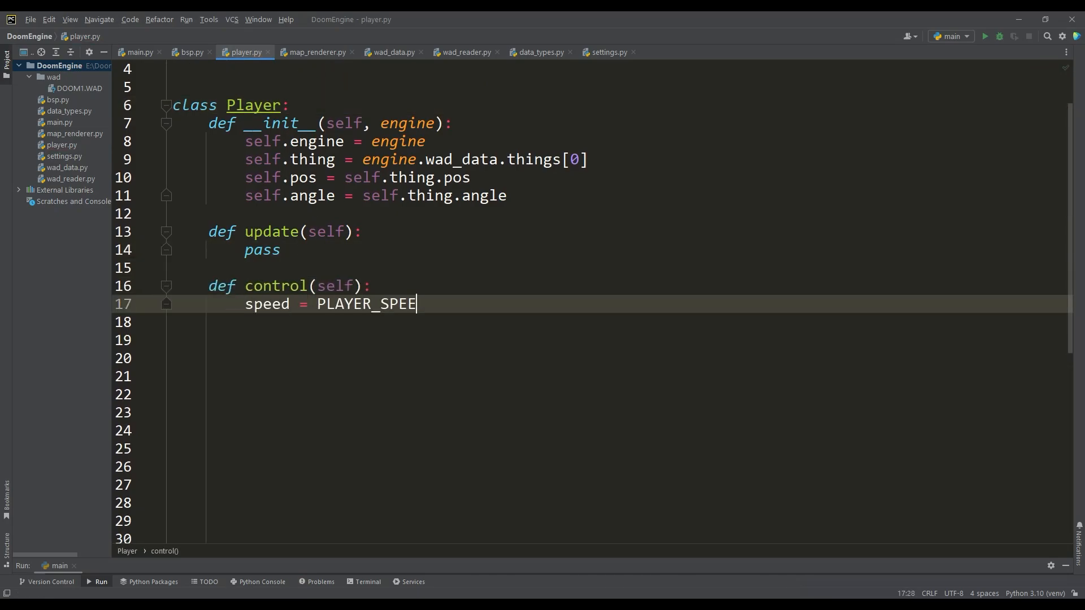
text(D * self.engine.dt)
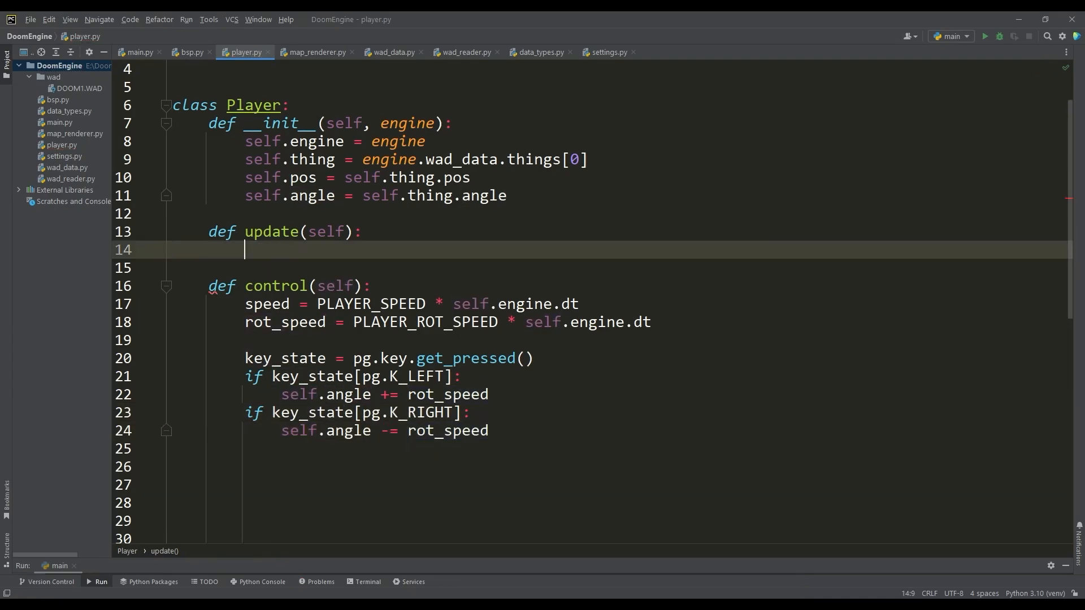
click(985, 36)
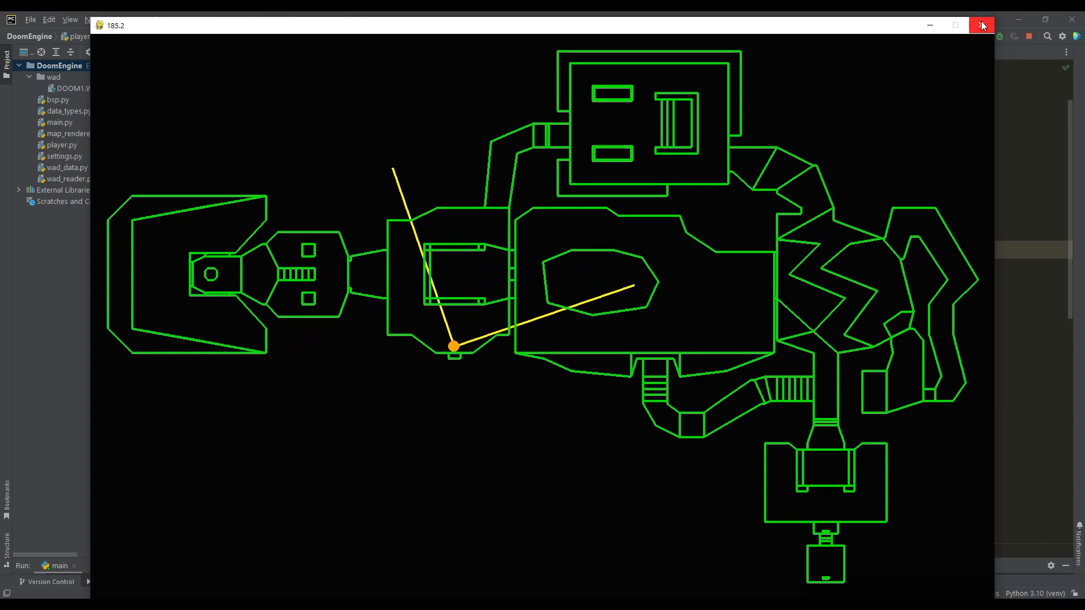
Step: Add K_a/K_d/K_w/K_s vec2 movement increments rotated by the player angle in control()
click(981, 26)
text(if ke)
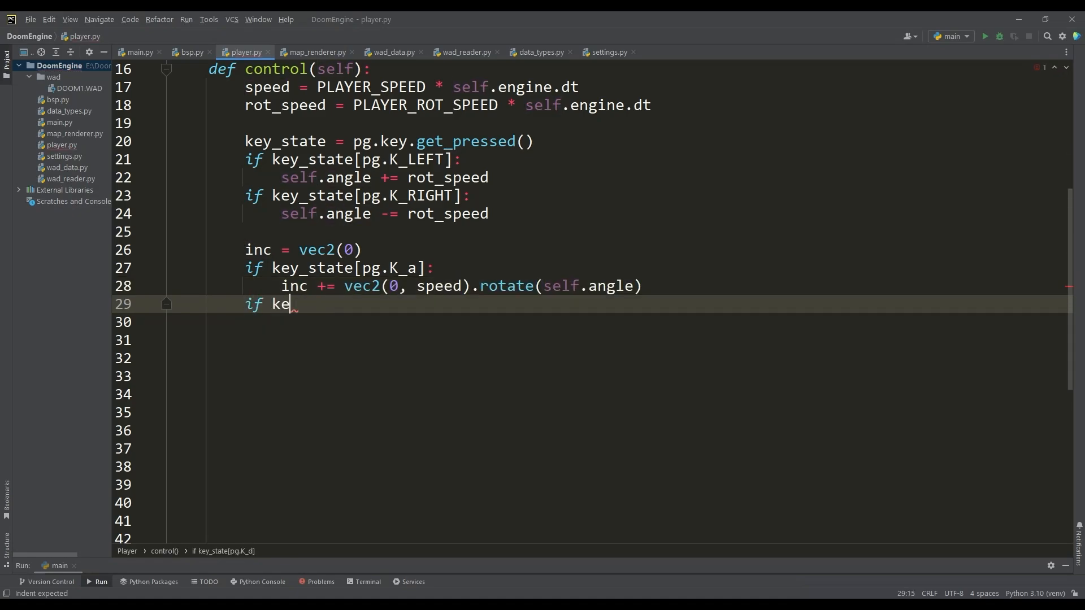
text(y_state[pg.K_d]:)
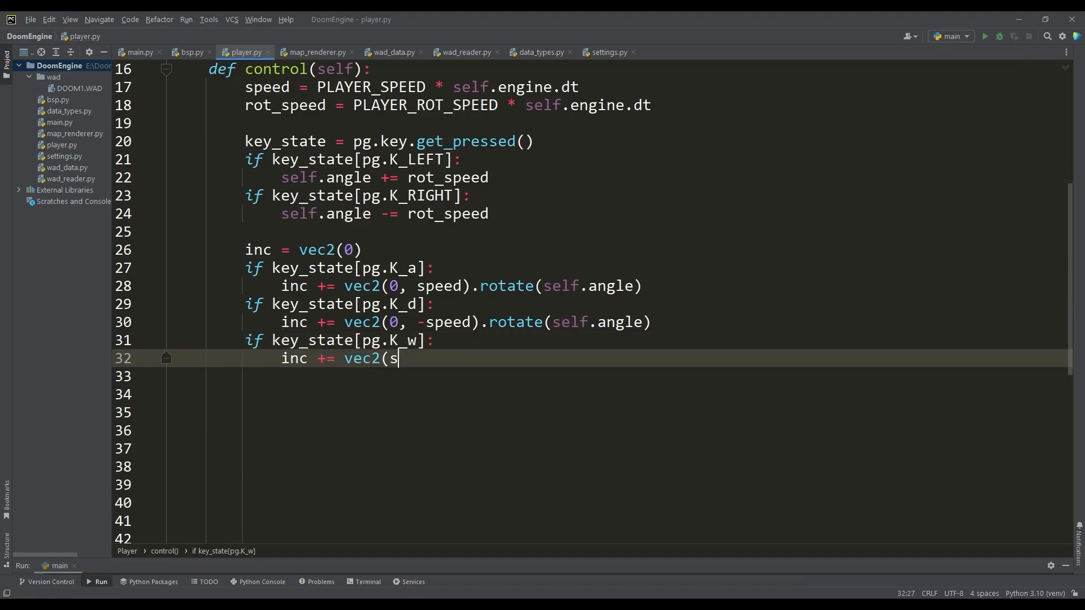
text(peed, 0).rotate(self.angle))
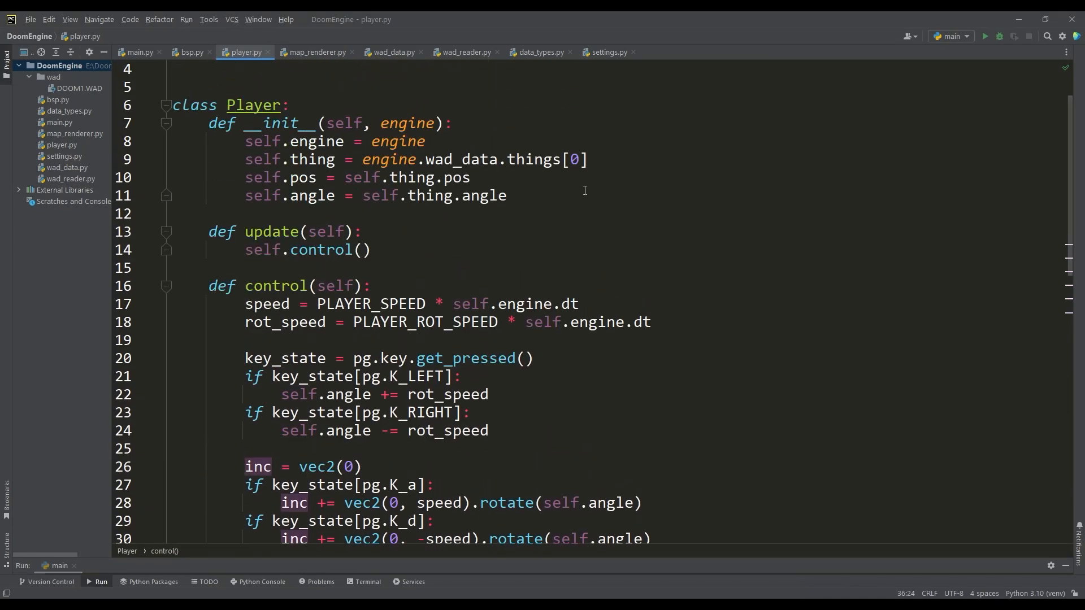
Step: Define DIAG_MOVE_CORR as 1/sqrt(2) and scale diagonal movement by it
text(self.DIAG_MOVE_CORR = 1 / ma)
text(inc *=)
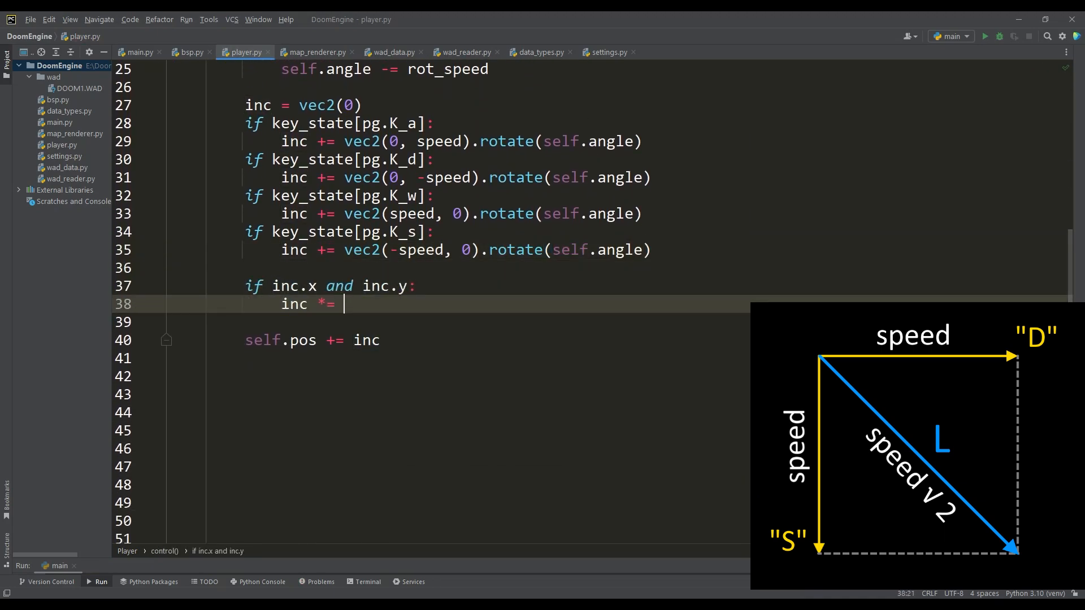
text(self.DIAG_MOVE_CORR)
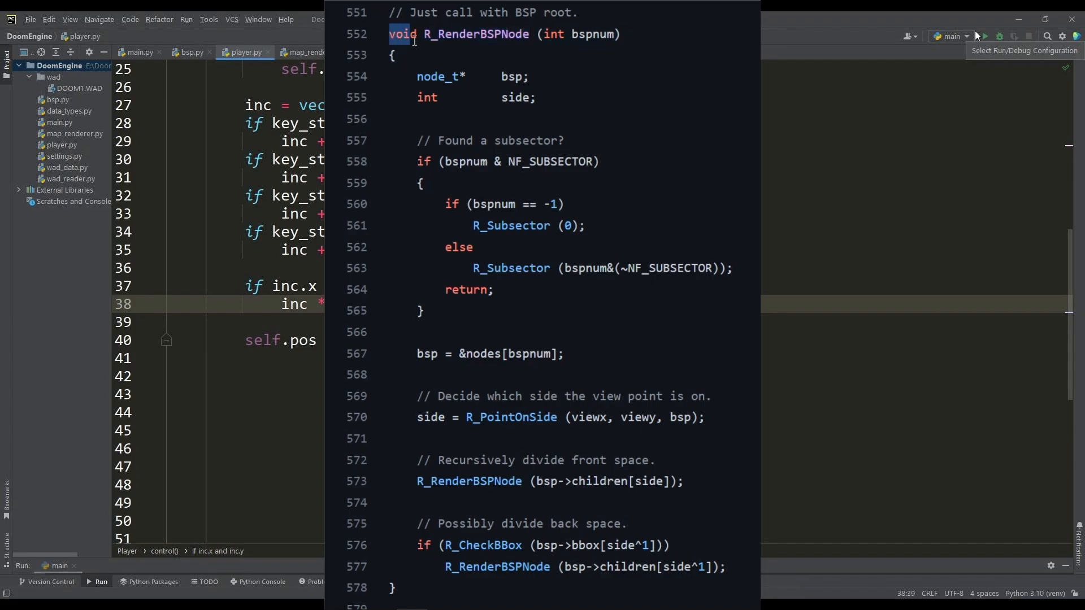
Step: Scroll through the DOOM reference source and pick out the bounding-box check function name
scroll(down, 3)
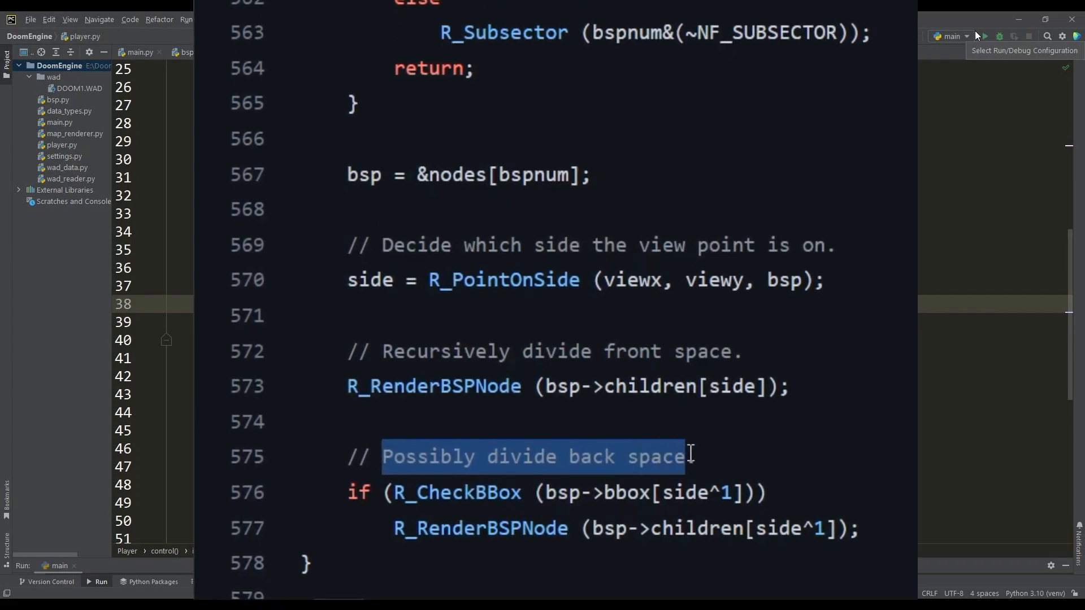
double_click(454, 493)
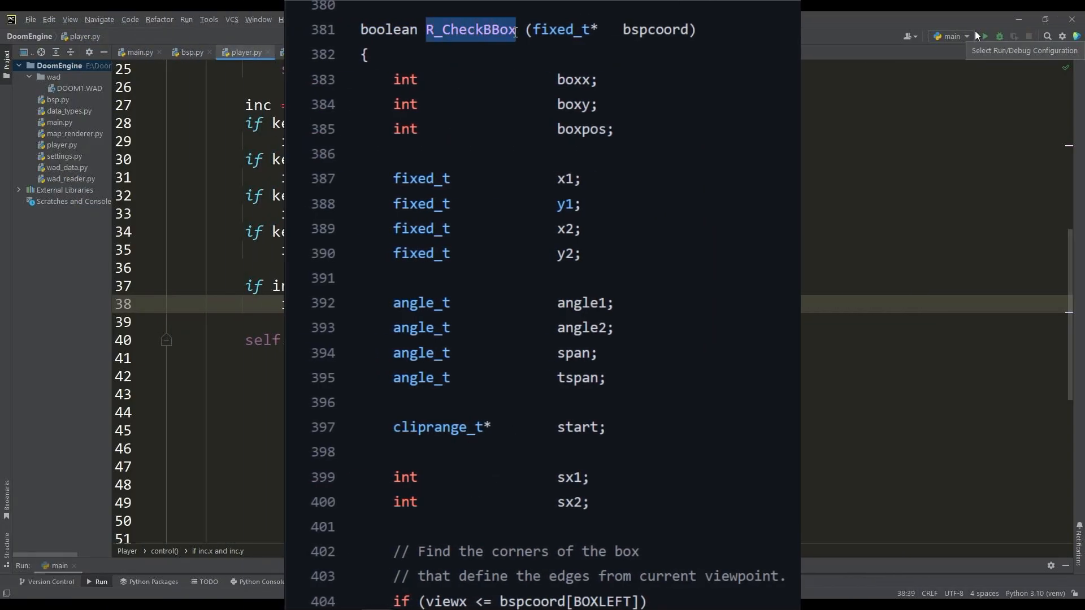
scroll(down, 3)
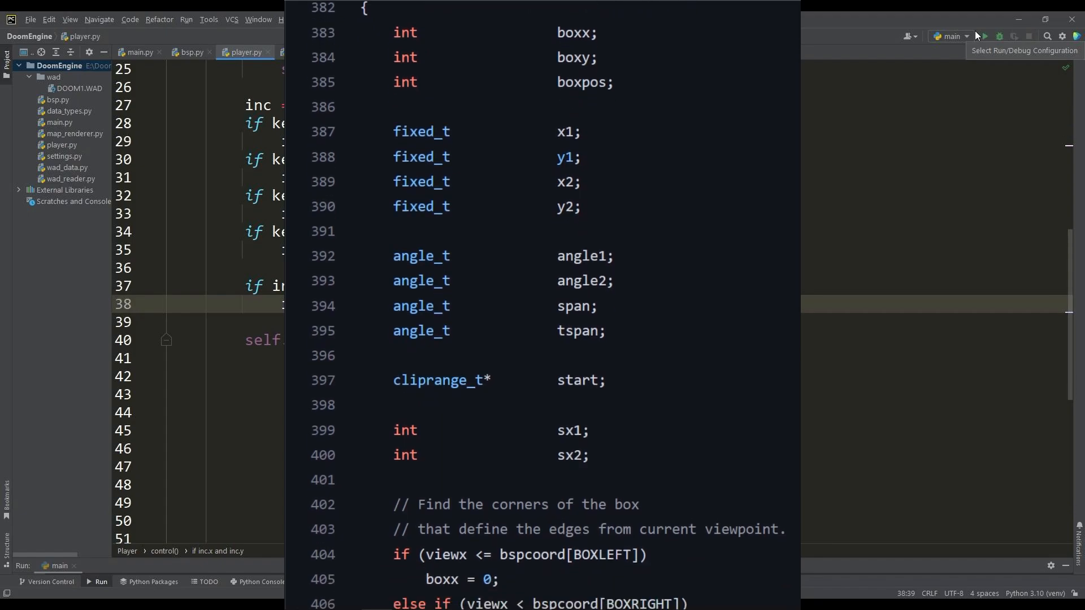
scroll(down, 3)
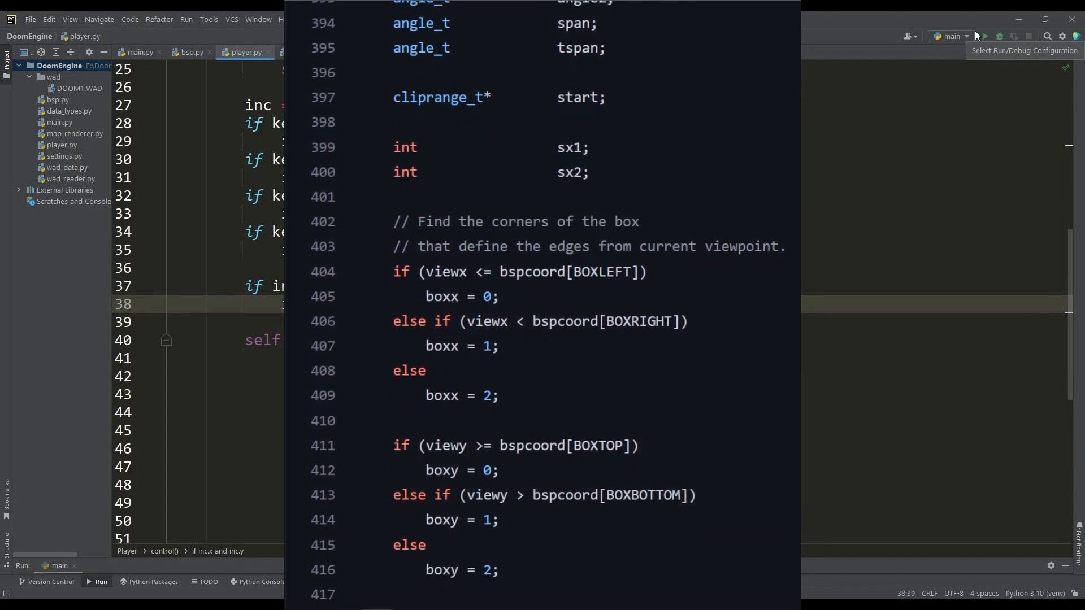
scroll(down, 3)
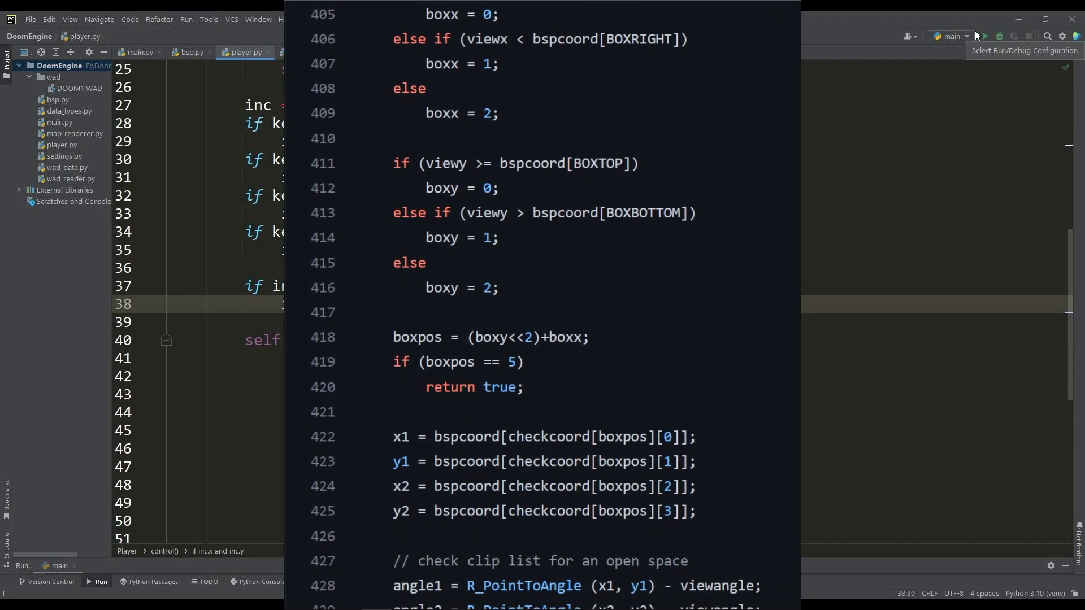
scroll(down, 3)
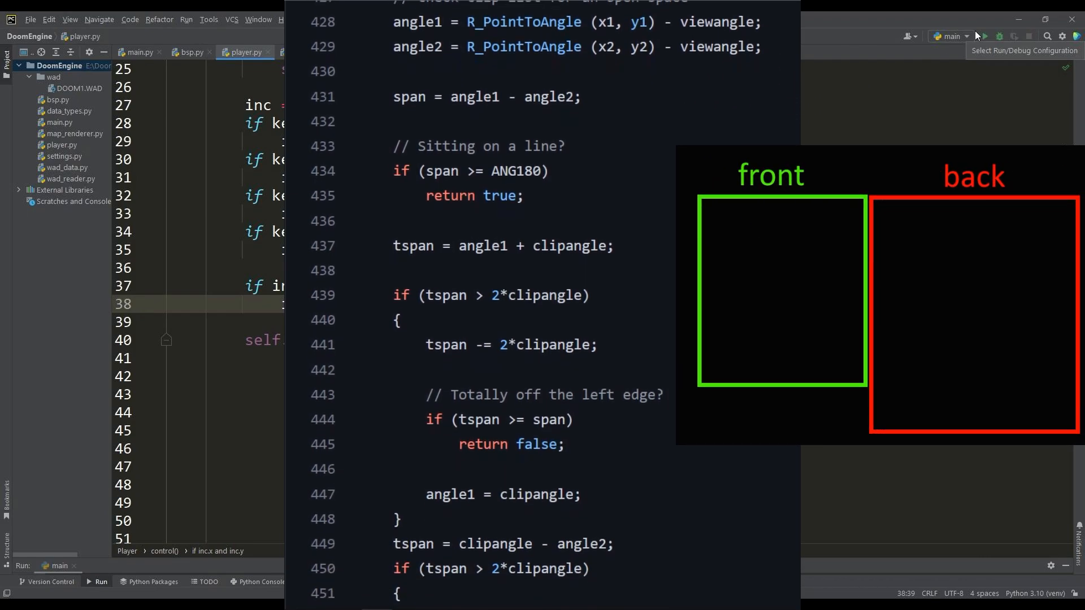
scroll(down, 3)
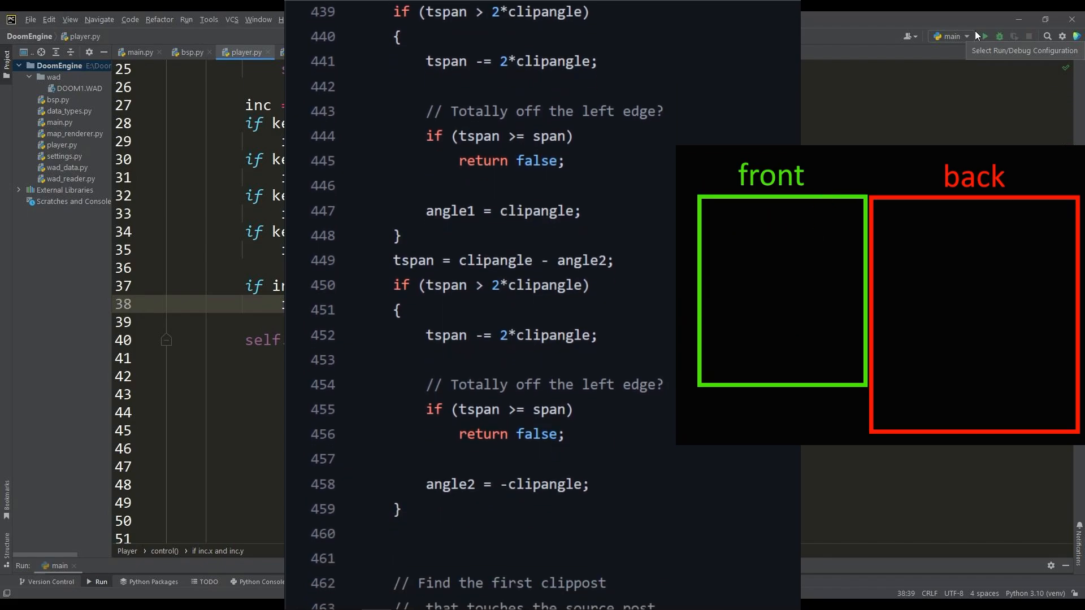
scroll(down, 3)
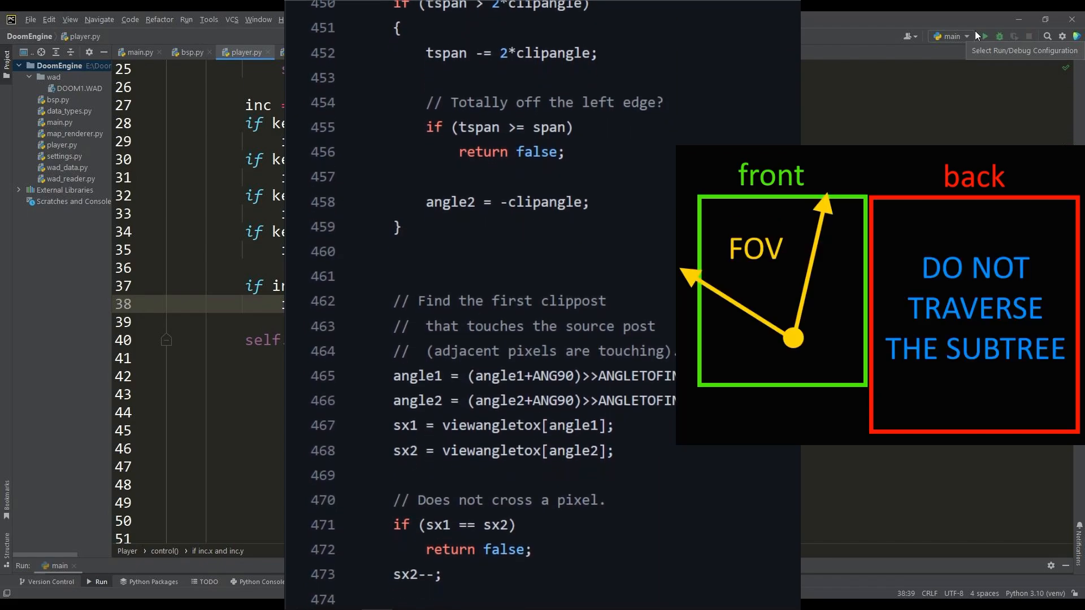
scroll(down, 3)
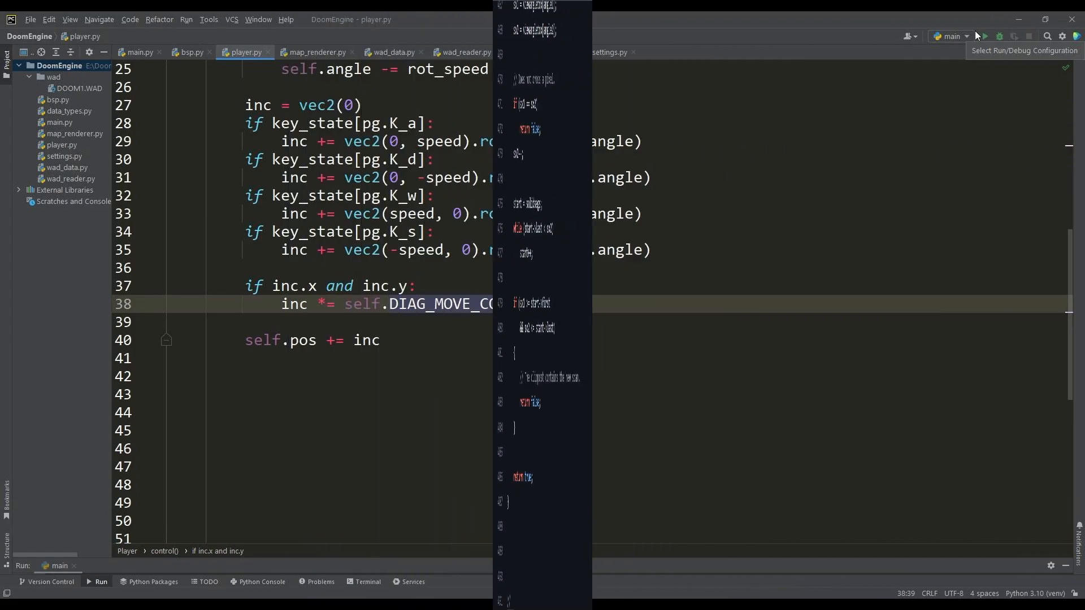
Step: In bsp.py, gate each second render_bsp_node call on self.check_bbox of the front/back bounding box
click(190, 52)
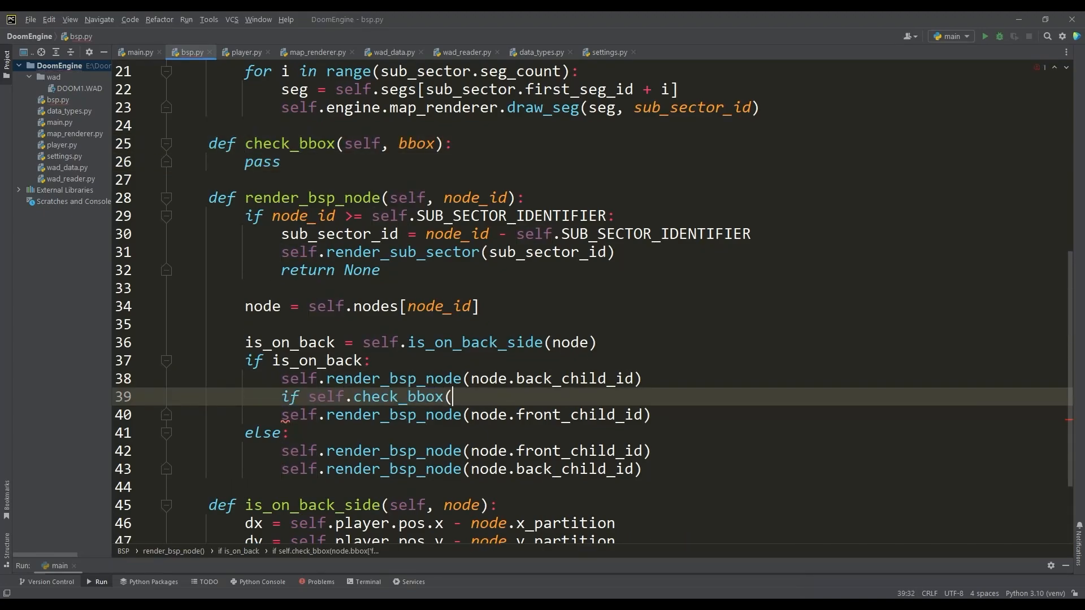
text(node.bbox['front']):)
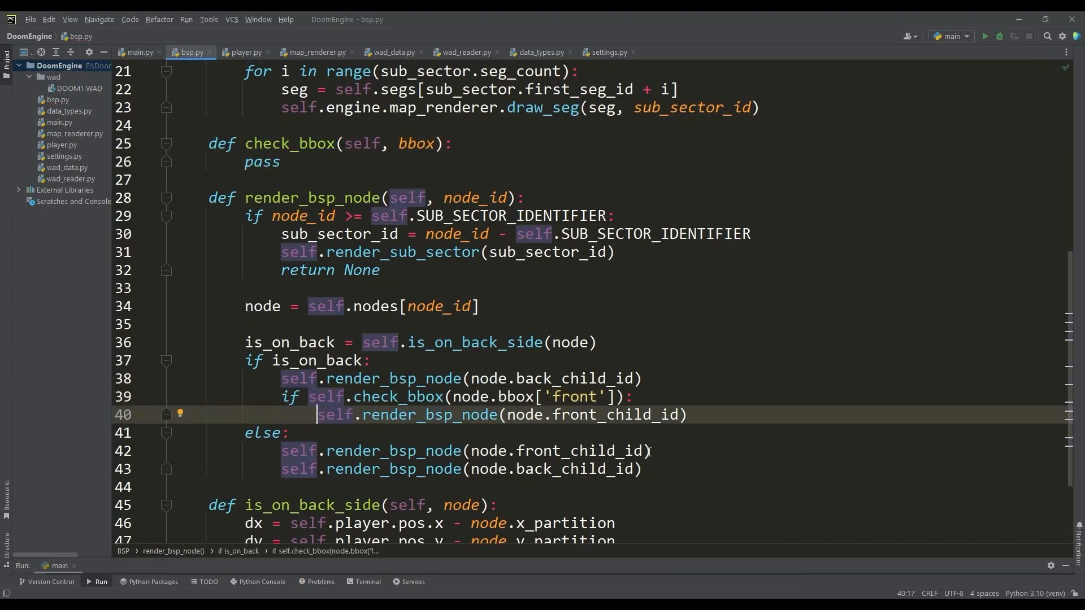
text(if self.check_bbox(node.bbox['bac)
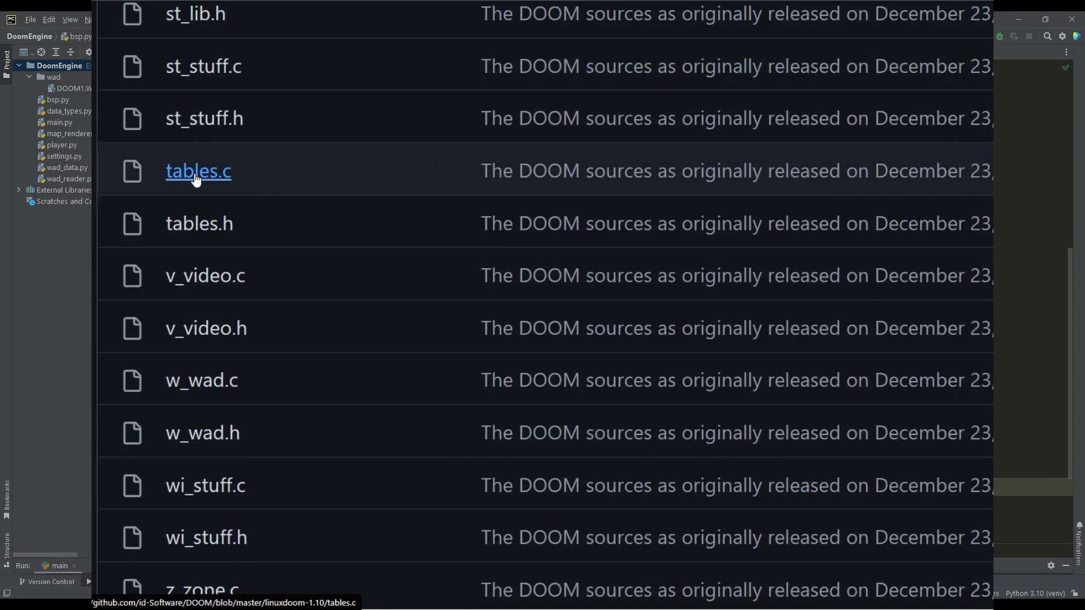
Step: Open tables.c in the DOOM repository and scroll through its precomputed angle lookup tables
click(197, 171)
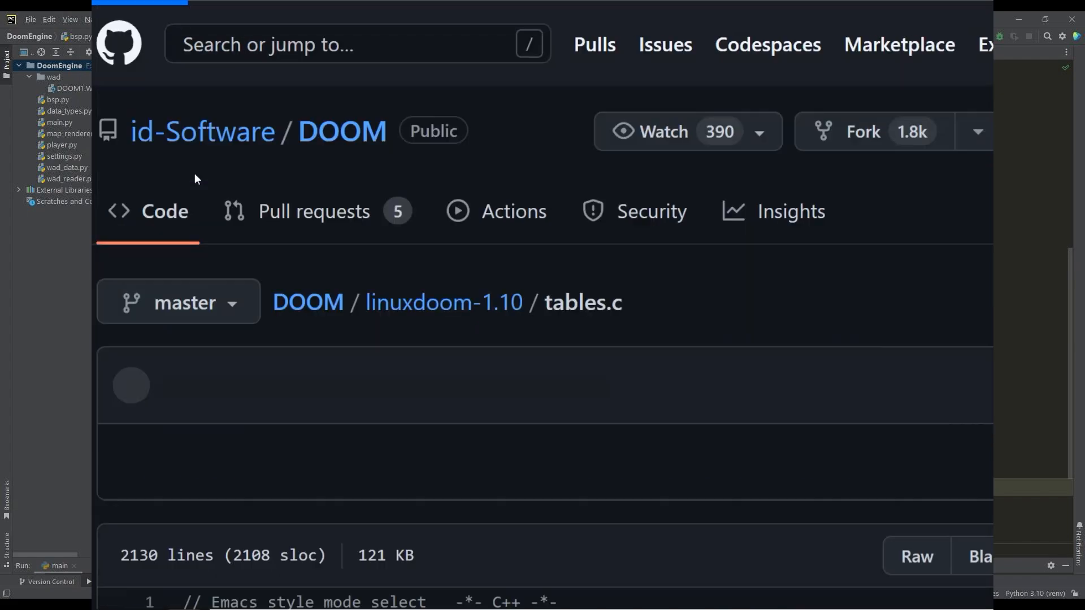
scroll(down, 3)
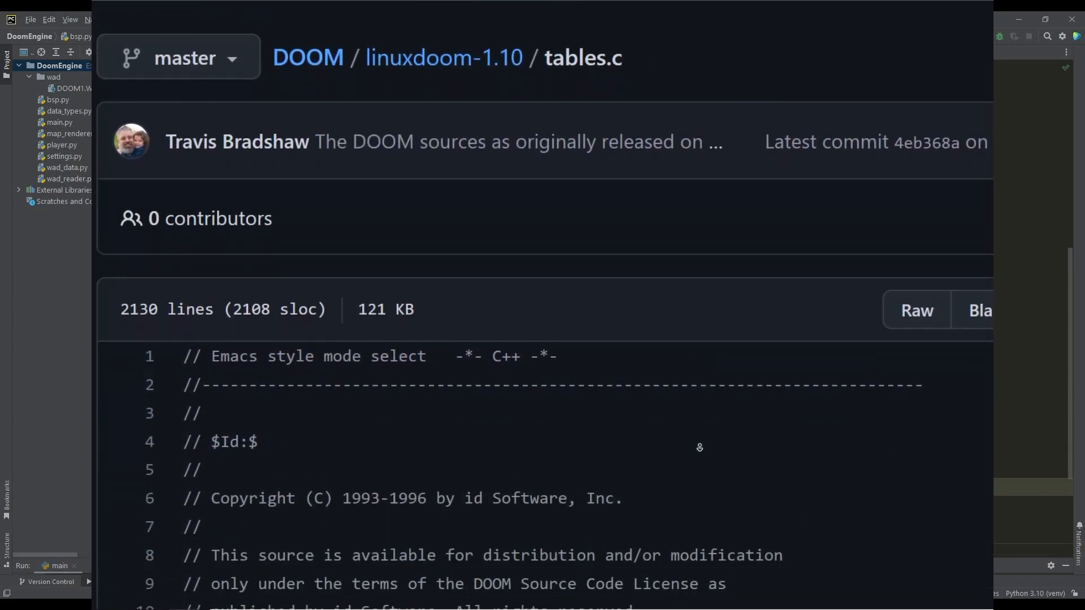
scroll(down, 3)
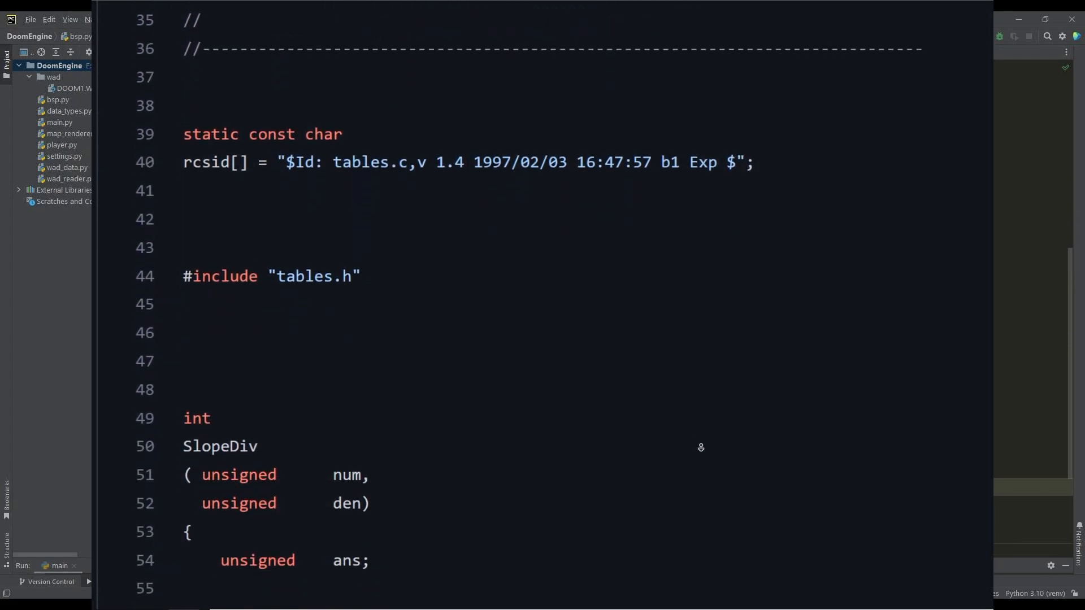
scroll(down, 3)
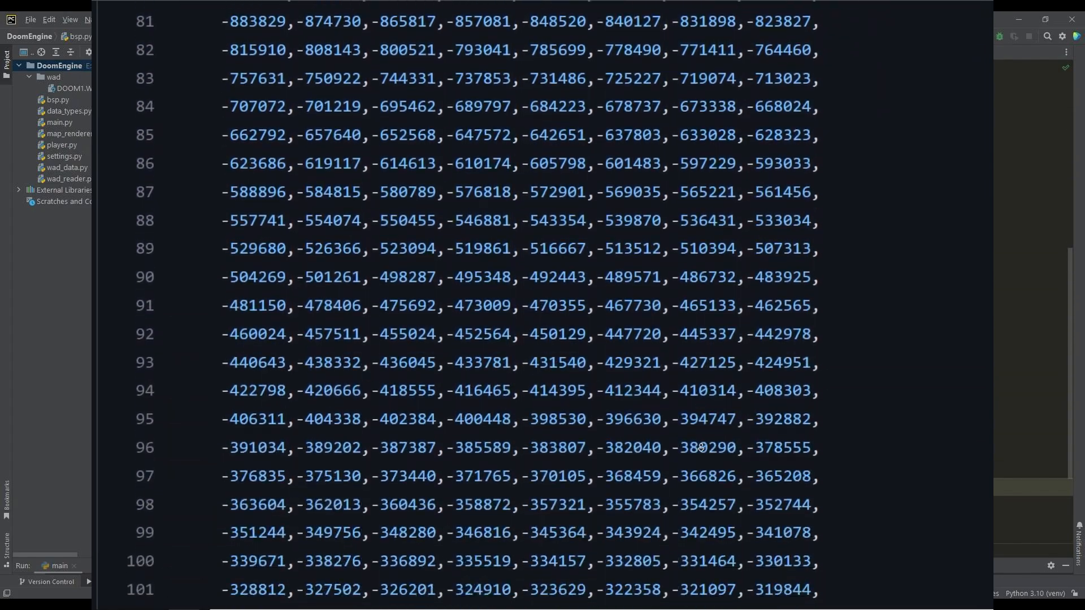
scroll(down, 3)
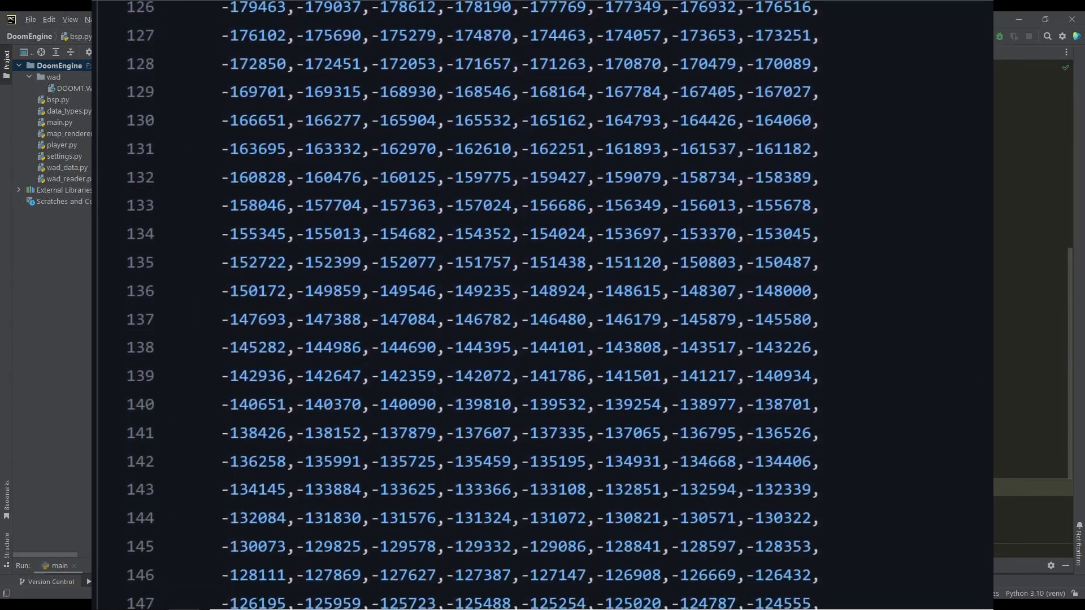
scroll(down, 3)
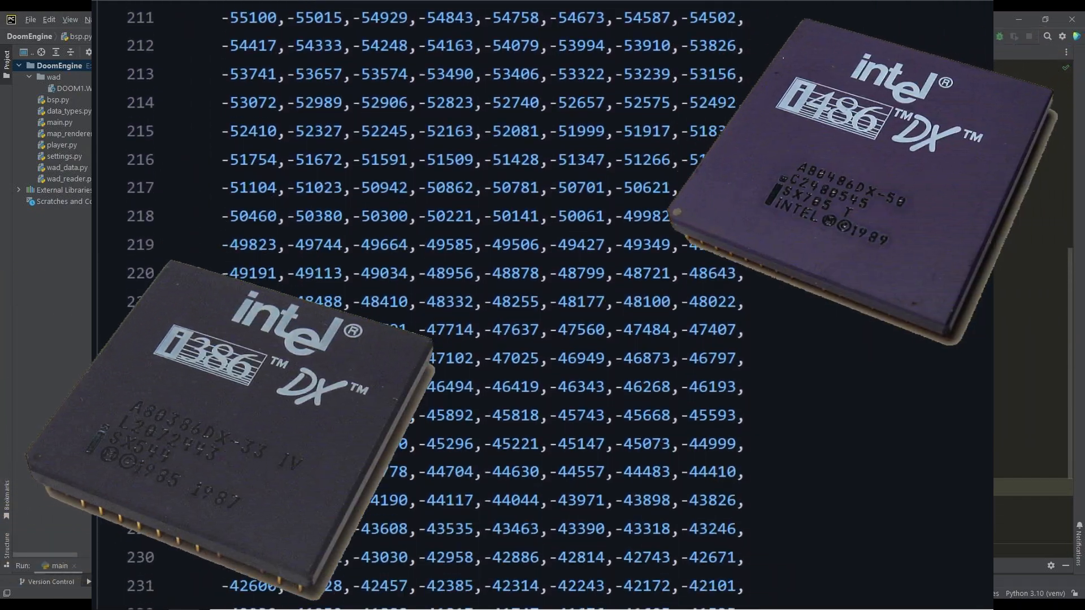
scroll(down, 3)
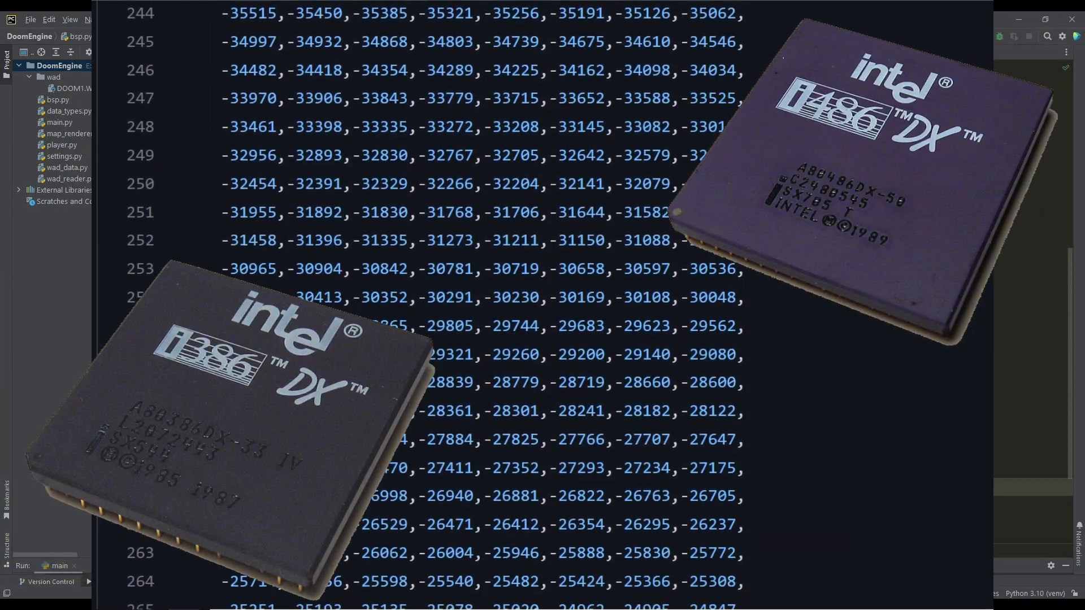
scroll(down, 3)
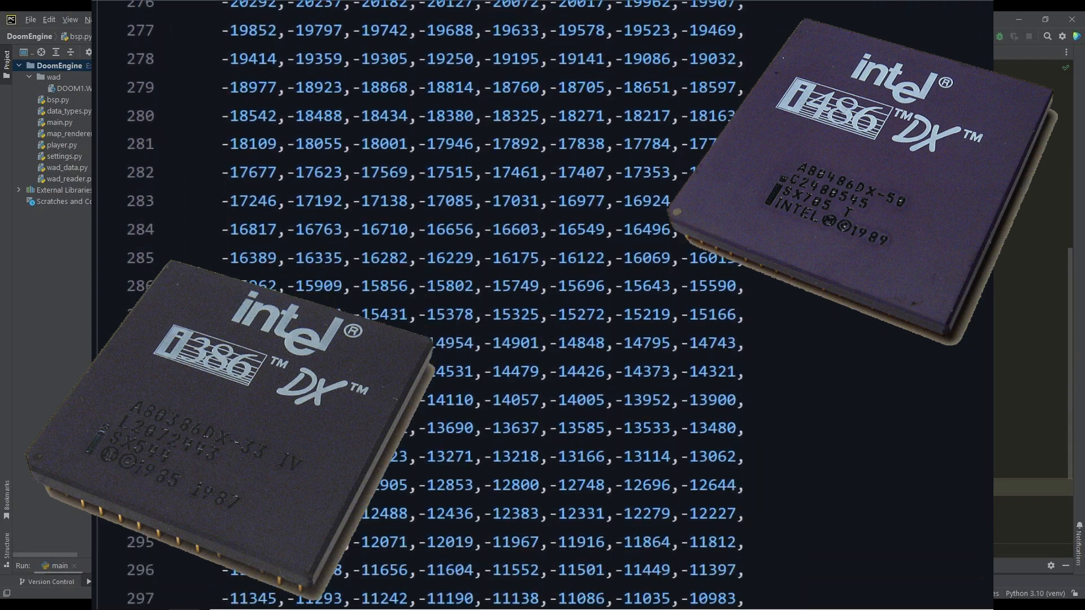
scroll(down, 3)
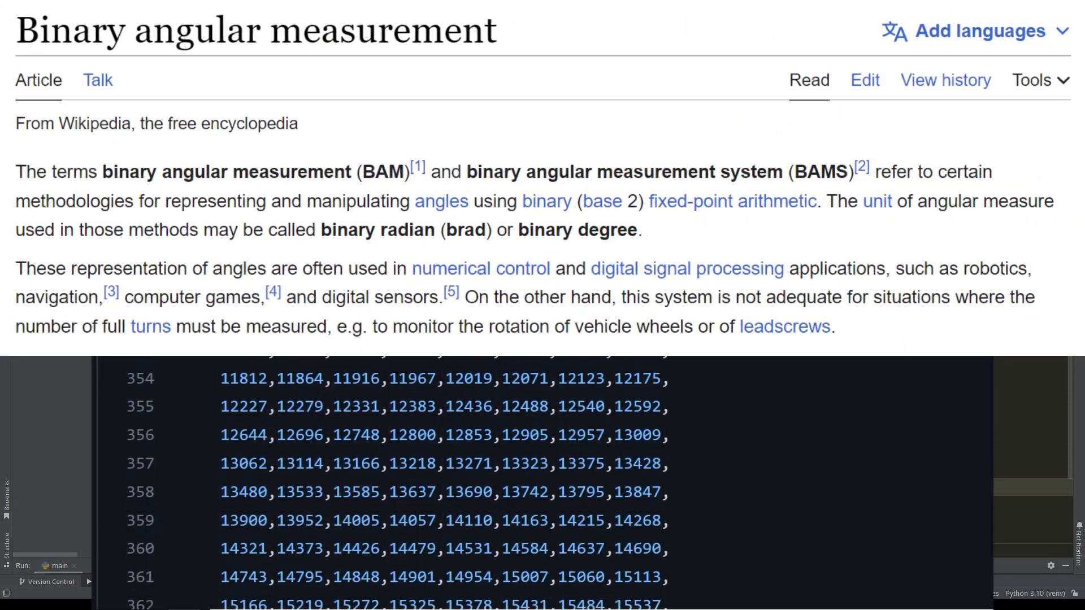
scroll(down, 3)
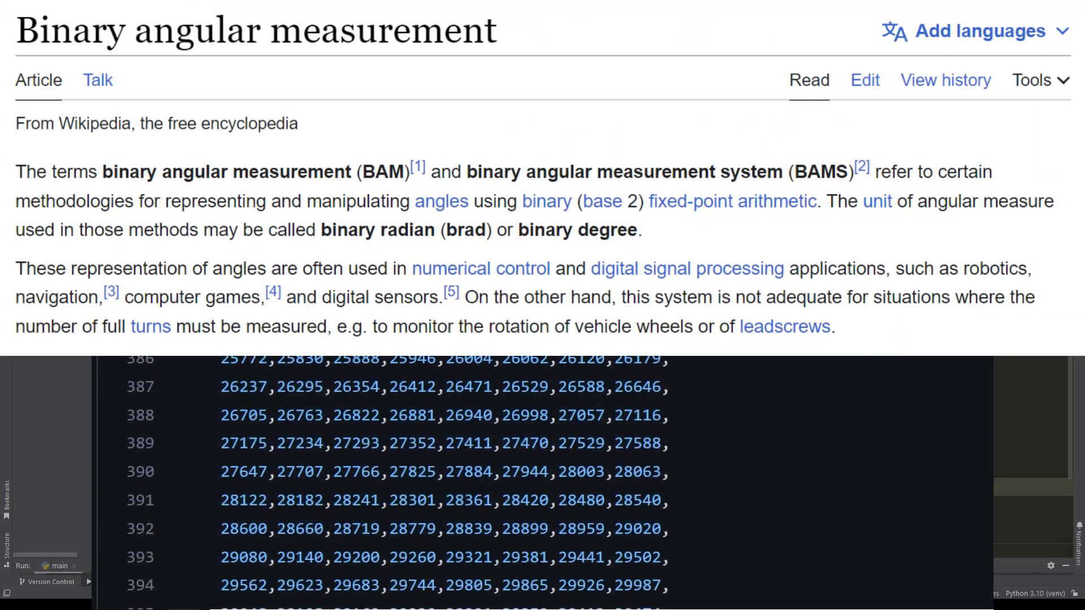
scroll(down, 3)
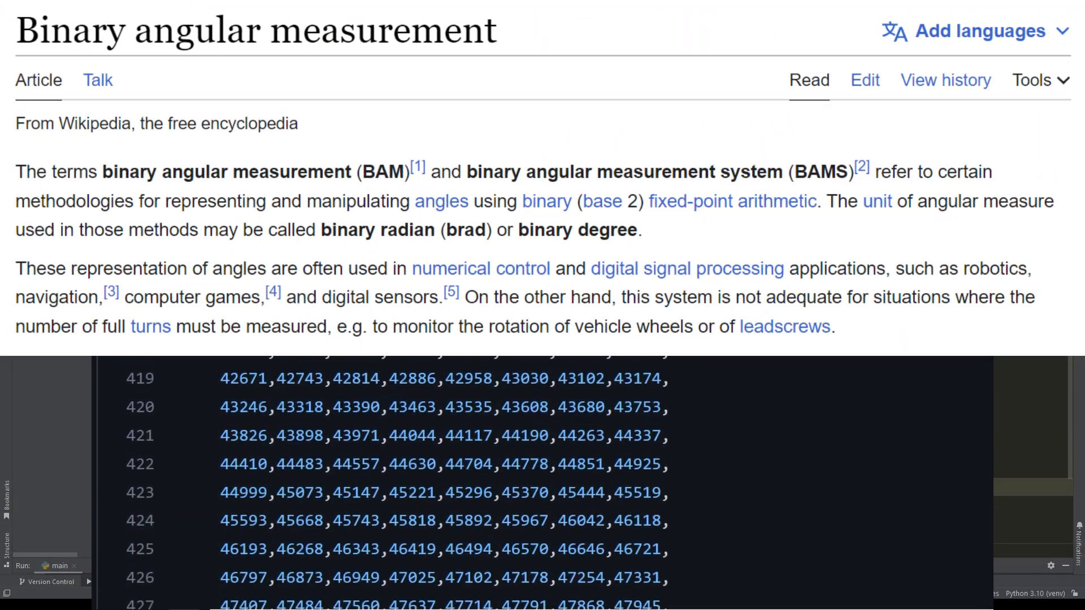
scroll(down, 3)
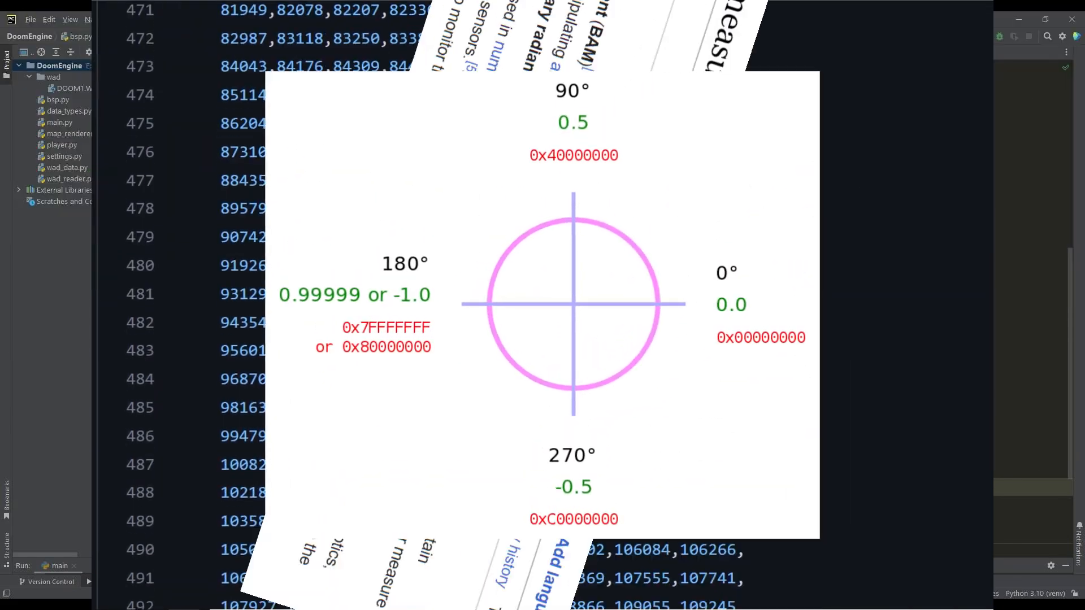
scroll(down, 3)
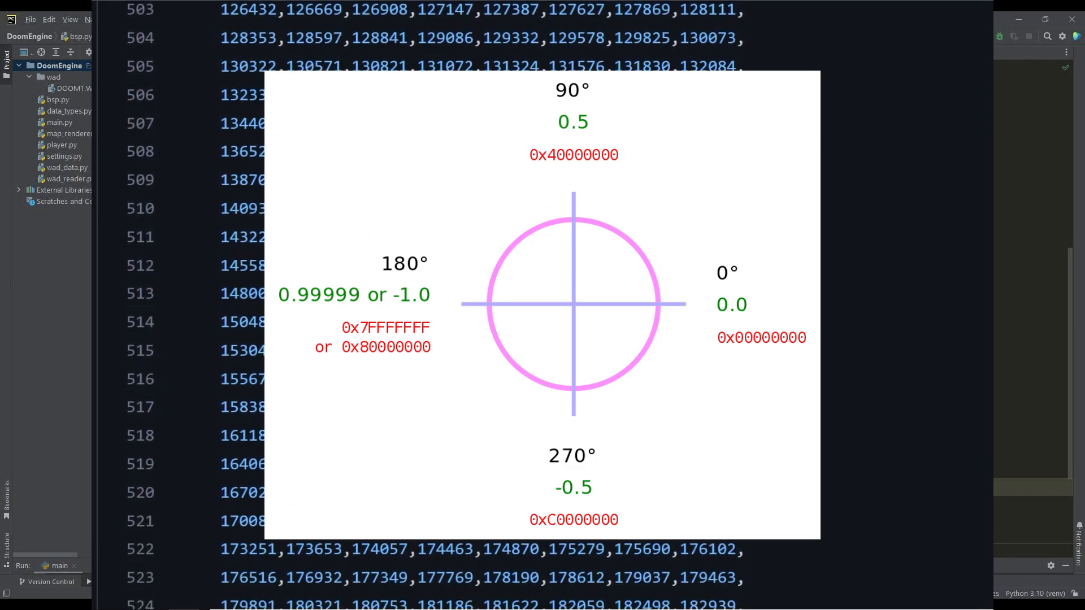
scroll(down, 3)
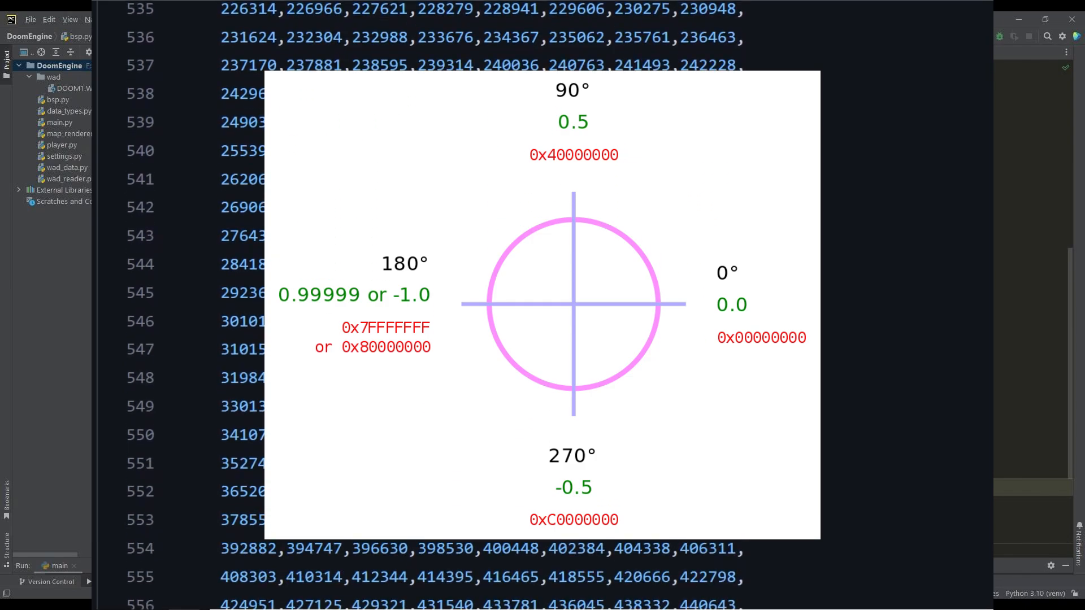
scroll(down, 3)
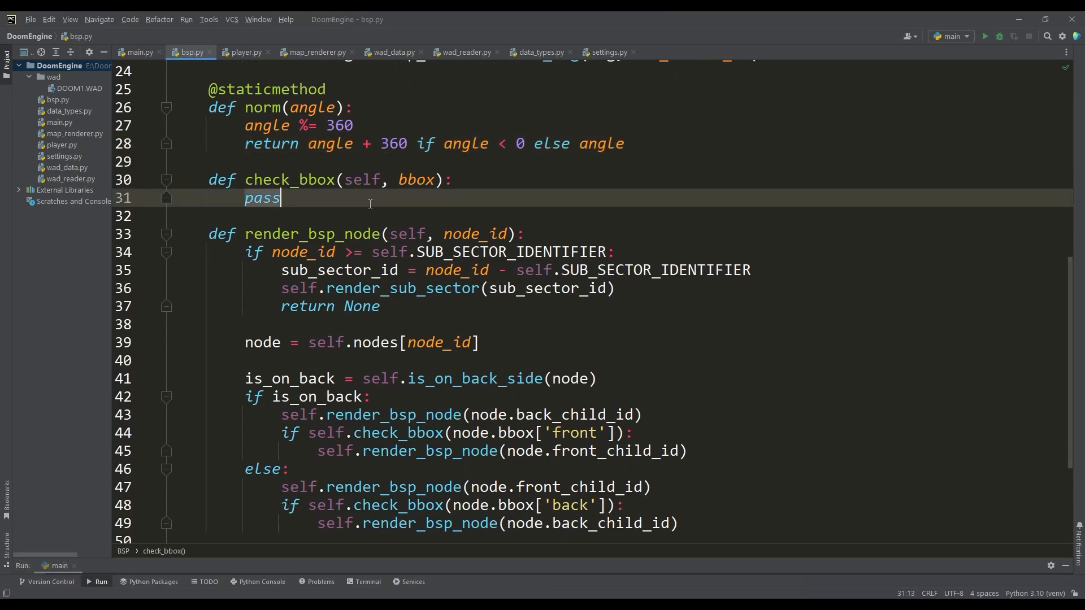
Step: Build corner vec2s a–d from bbox left/right/top/bottom and start selecting sides by player px
text(a, b = vec2(bbox.left,)
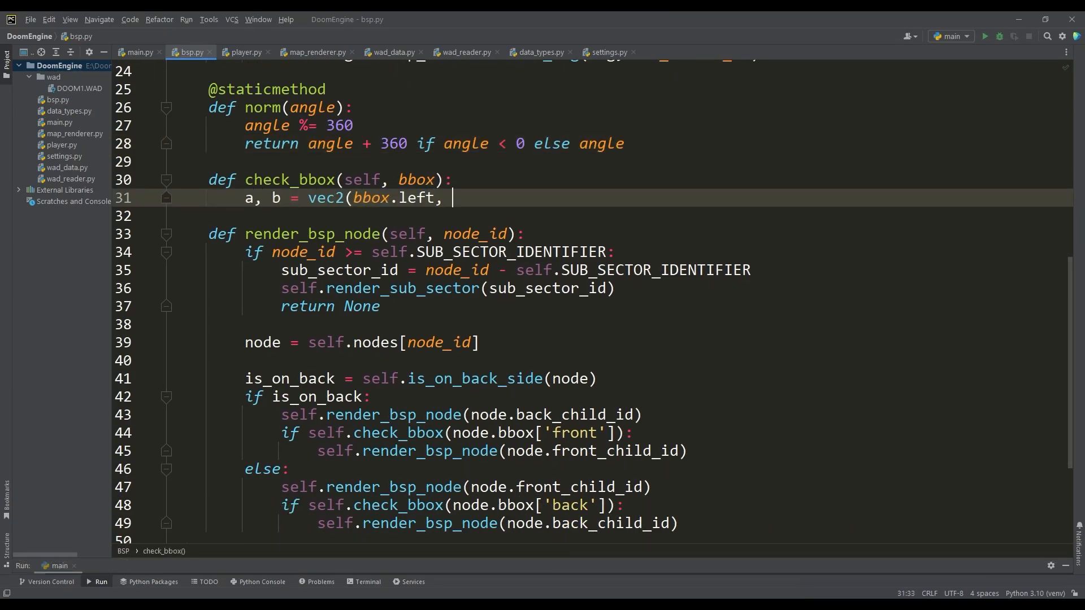
text(bbox.bottom), vec2(bbox.left, bbox.top)
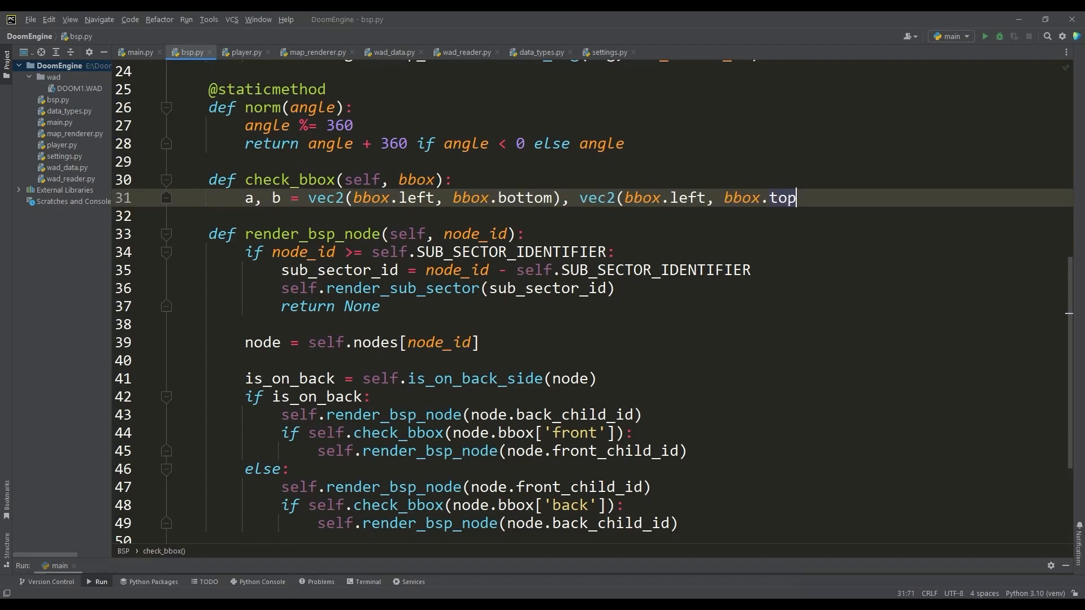
text(c, d = vec2(bbox.right, bbox.top),)
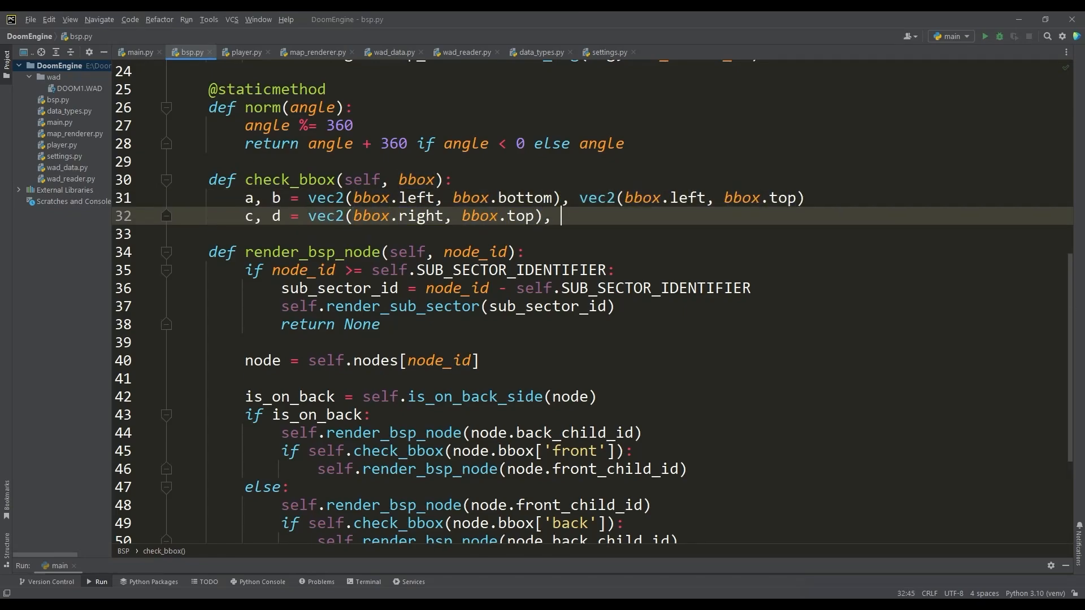
text(vec2(bbox.right, bbox.bottom))
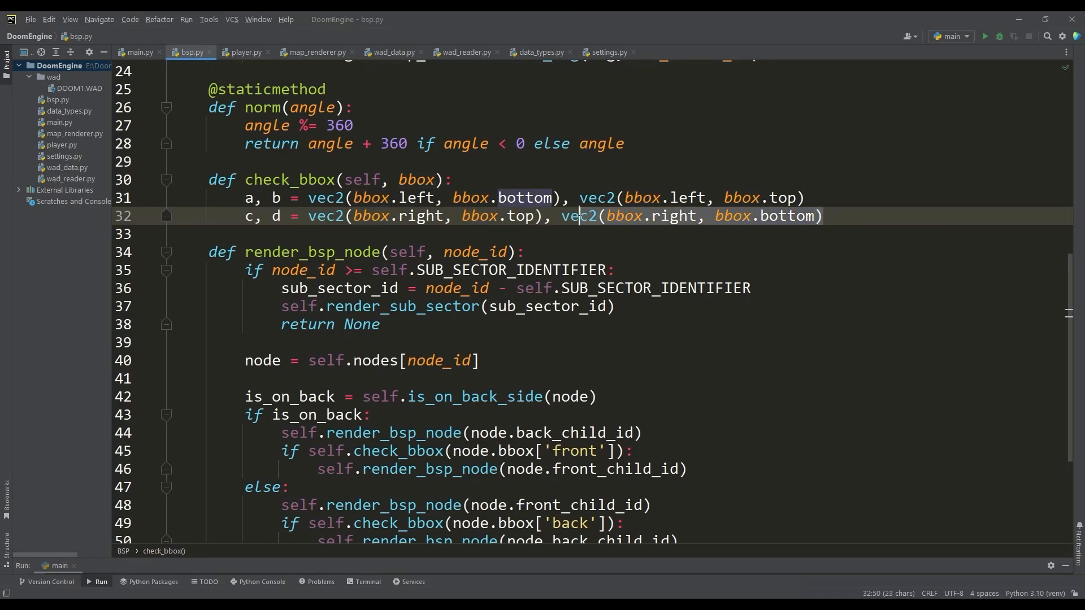
text(px)
text(return math.)
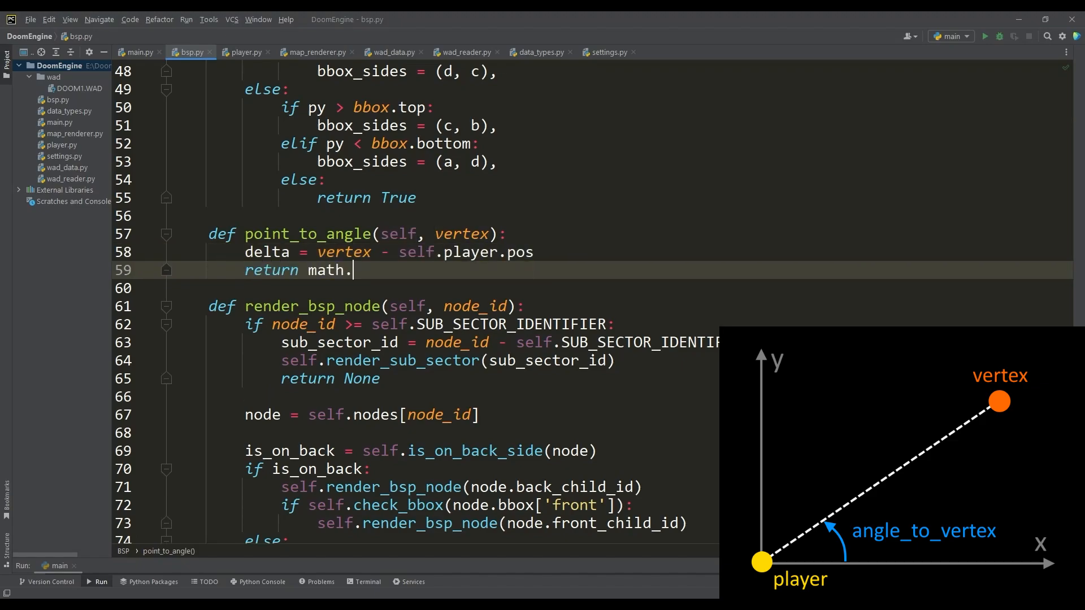
Step: Finish point_to_angle with atan2 degrees and compute player-relative angles for each side's vertices
text(degrees(math.atan2(delta.y, delta.x)))
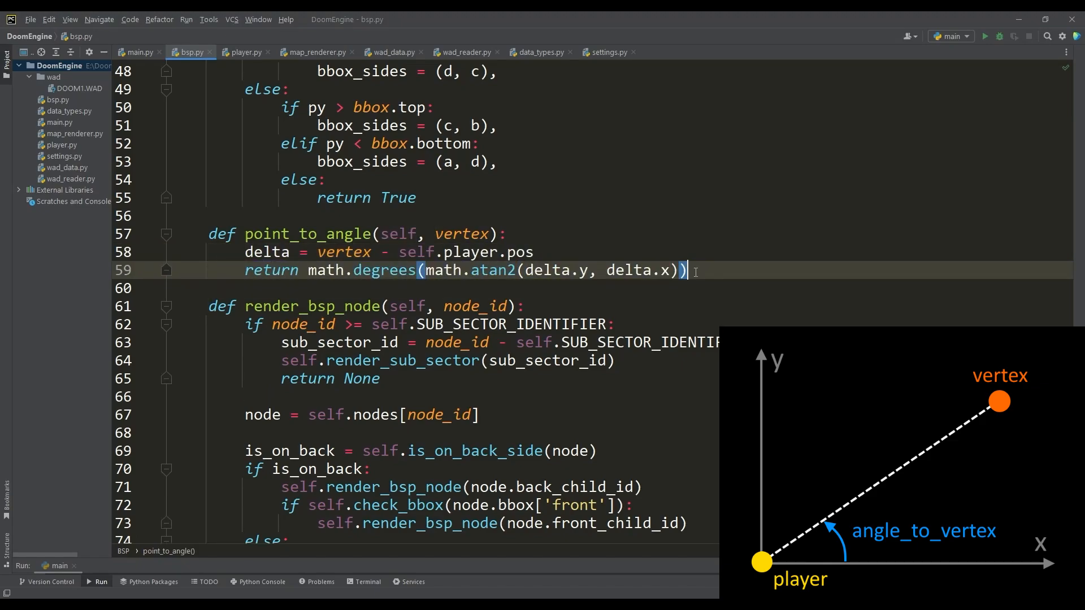
text(for v1, v2 in bbox_sides:)
text(angle1 = self.point_to)
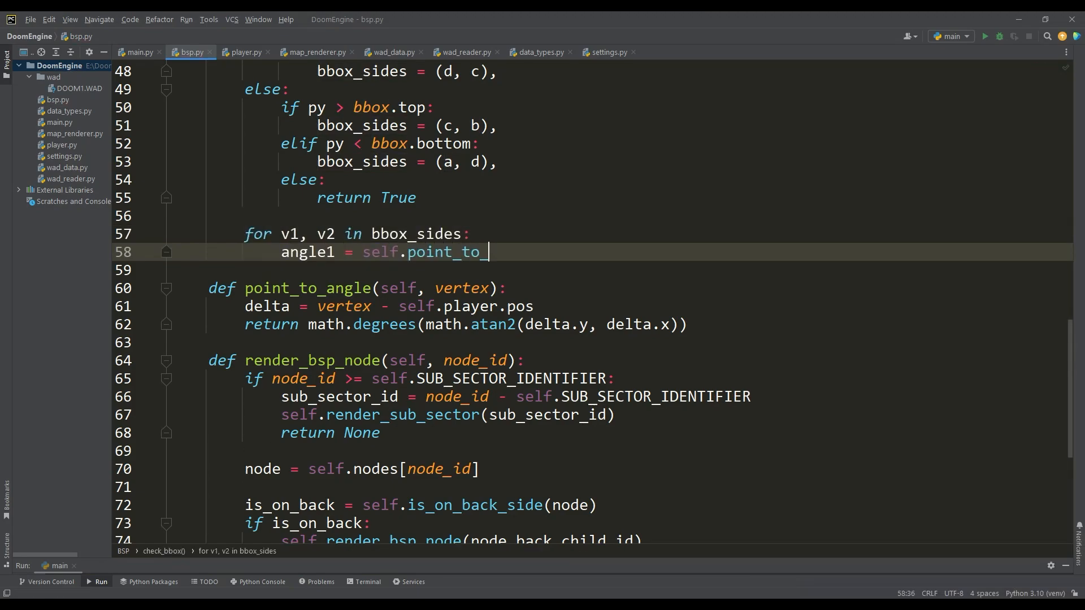
text(_angle(v1))
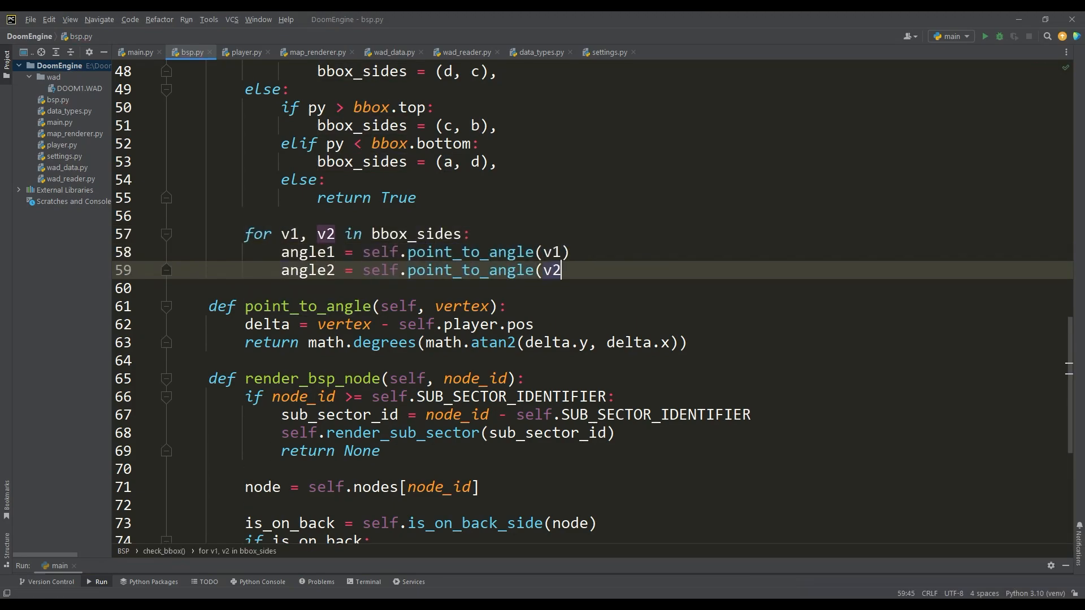
text())
text(span = self.norm(angle1 - angle2)
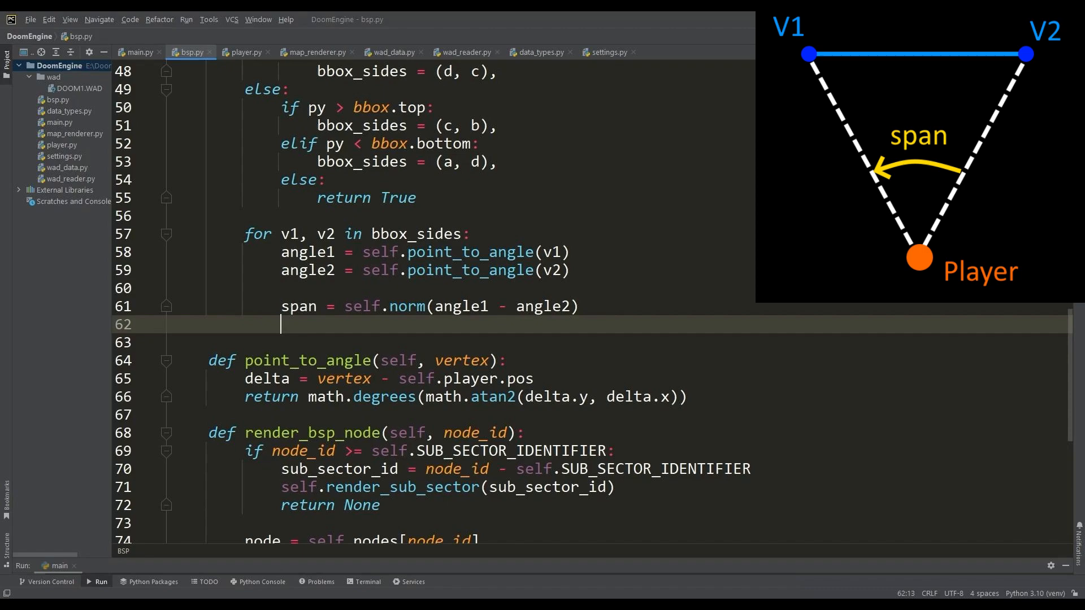
text(angle1 -= self.player.angle)
text(span1 = self.norm)
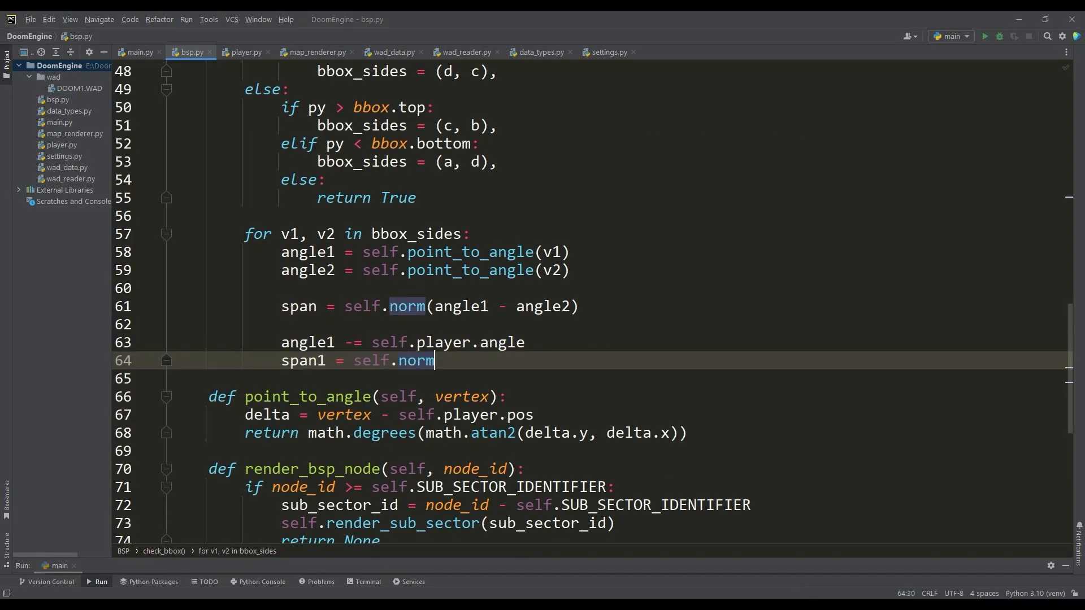
Step: Compute span1 from angle1 + H_FOV, skip sides where span1 > FOV, and run
text((angle1 + H_FOV))
click(675, 379)
text(i)
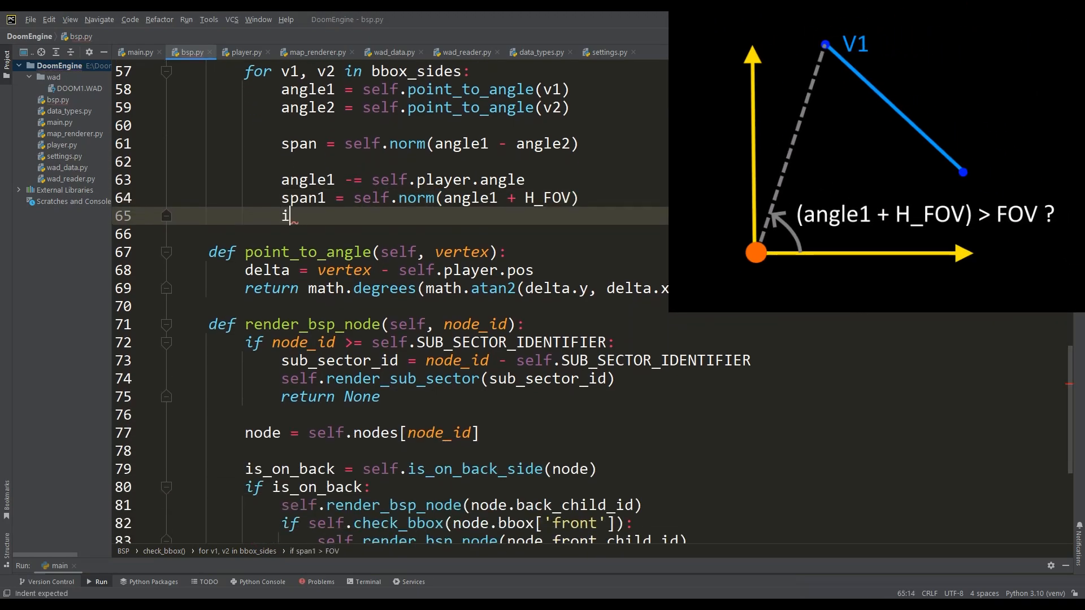
text(f span1 > FOV:)
text(if span1 >= span + FOV:)
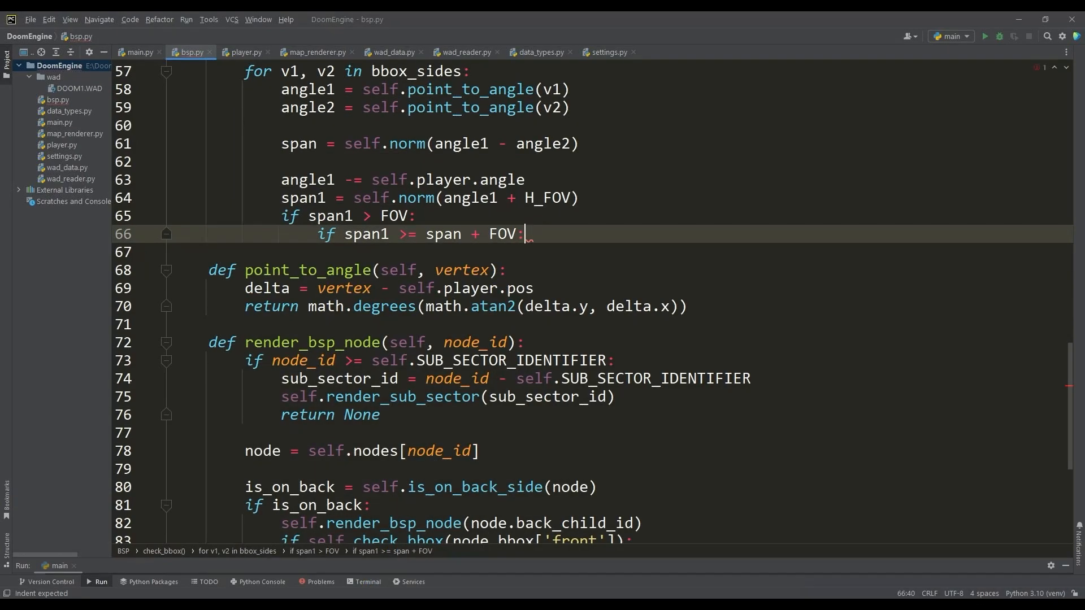
text(continue)
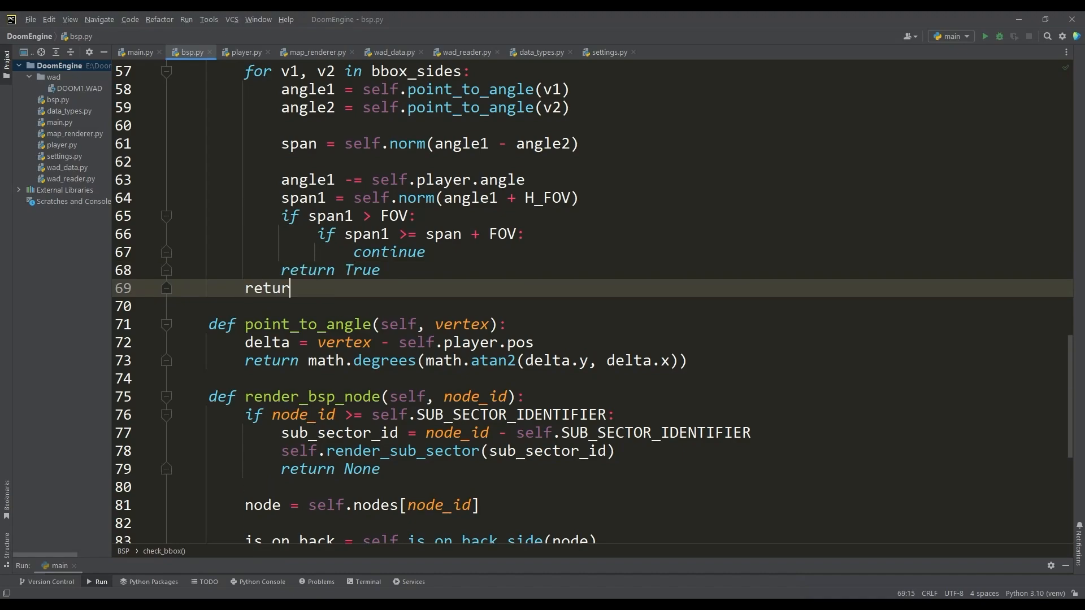
click(984, 37)
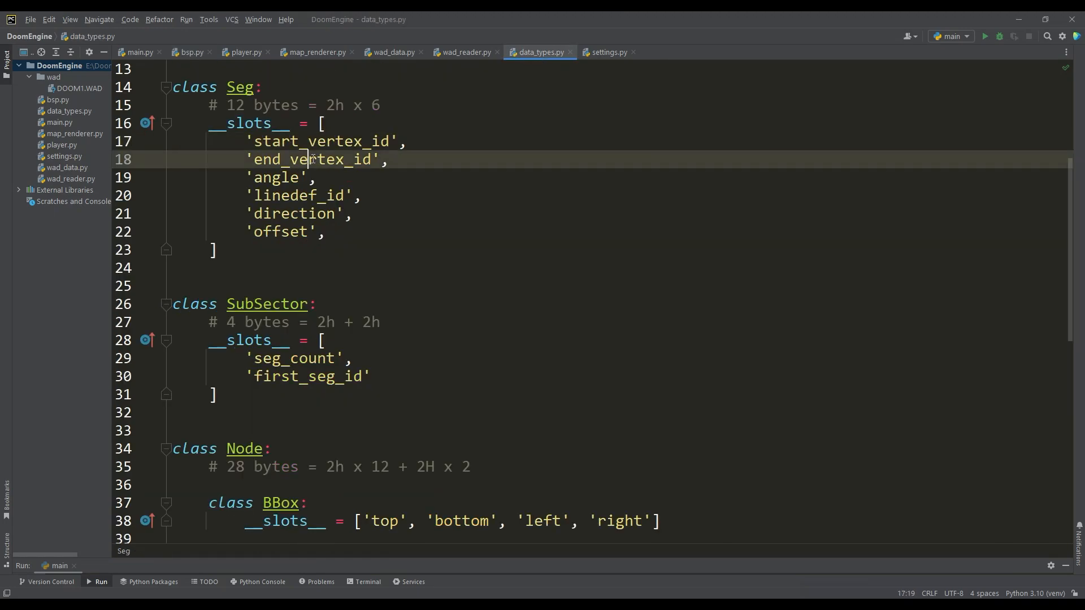
Step: Add start_vertex, end_vertex and linedef to Seg __slots__, check wad_data.py, and return to bsp.py
text(__slots__ += ['start_vertex', 'end_vertex', 'linedef)
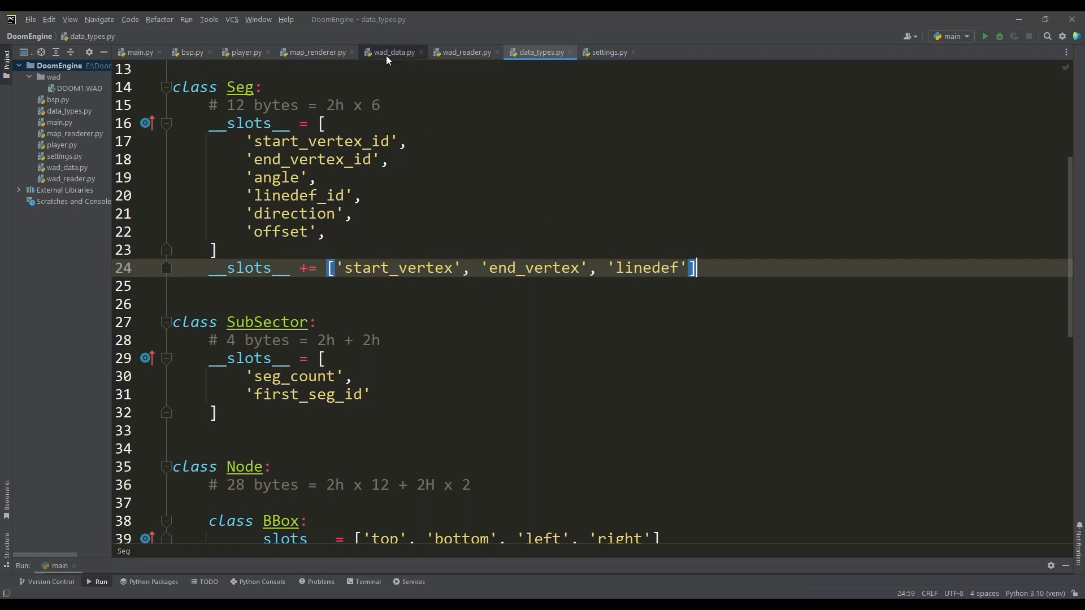
click(393, 52)
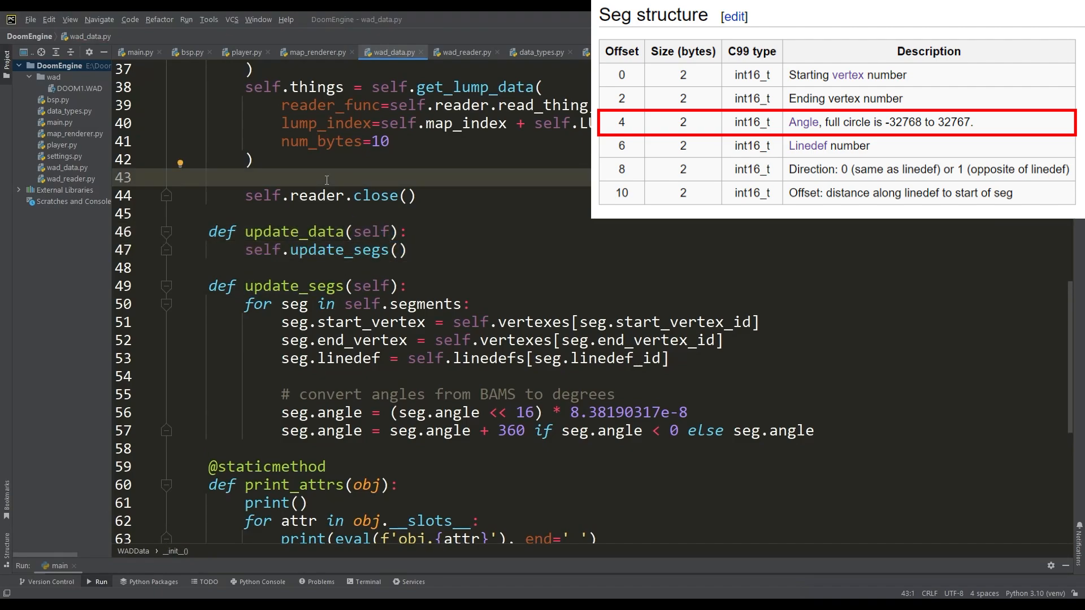
click(189, 52)
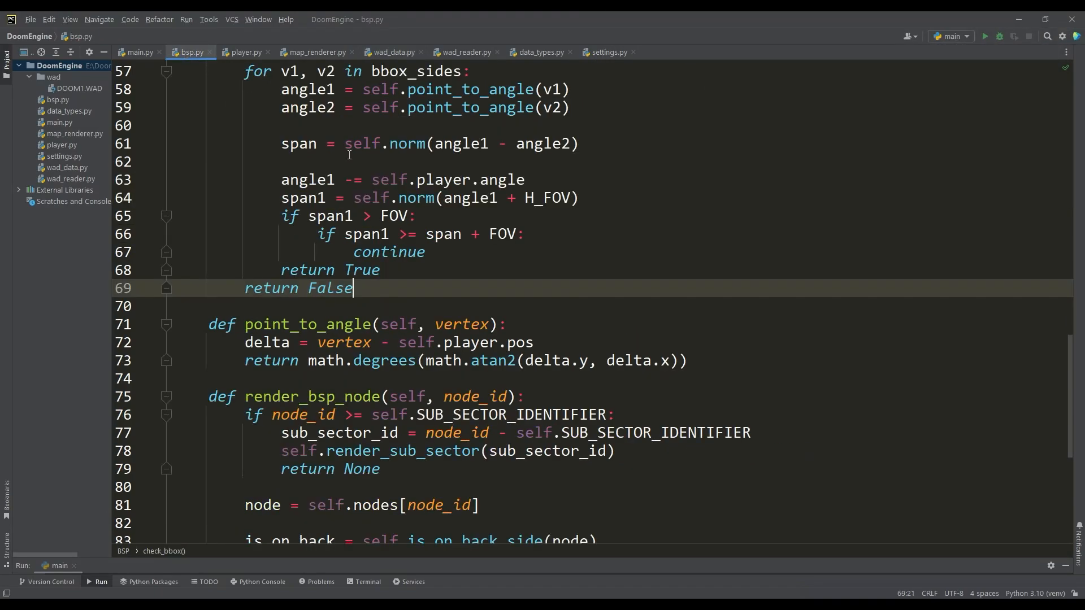
Step: Review add_segment_to_fov's backface culling and run the engine to see front-facing segments in green
scroll(up, 3)
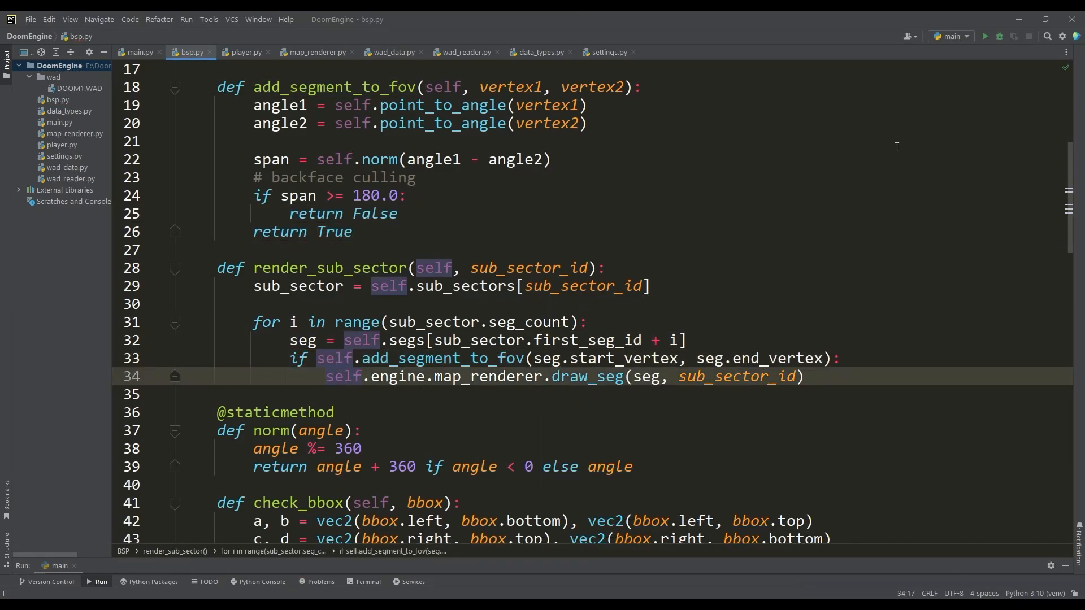
click(984, 36)
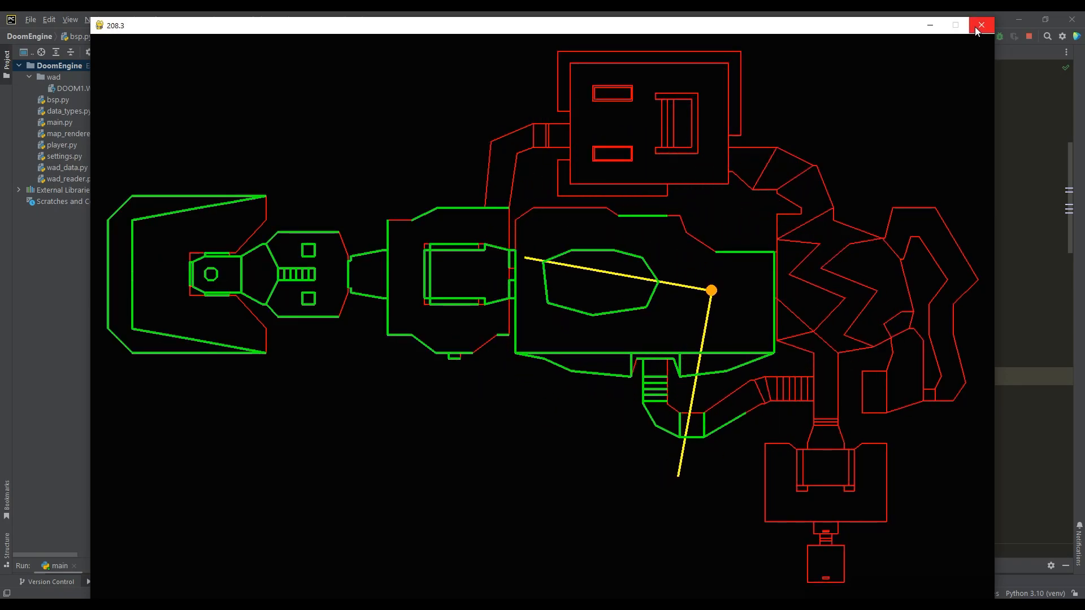
Step: Add span1/span2 FOV checks relative to player.angle returning False, then rerun the map
click(981, 26)
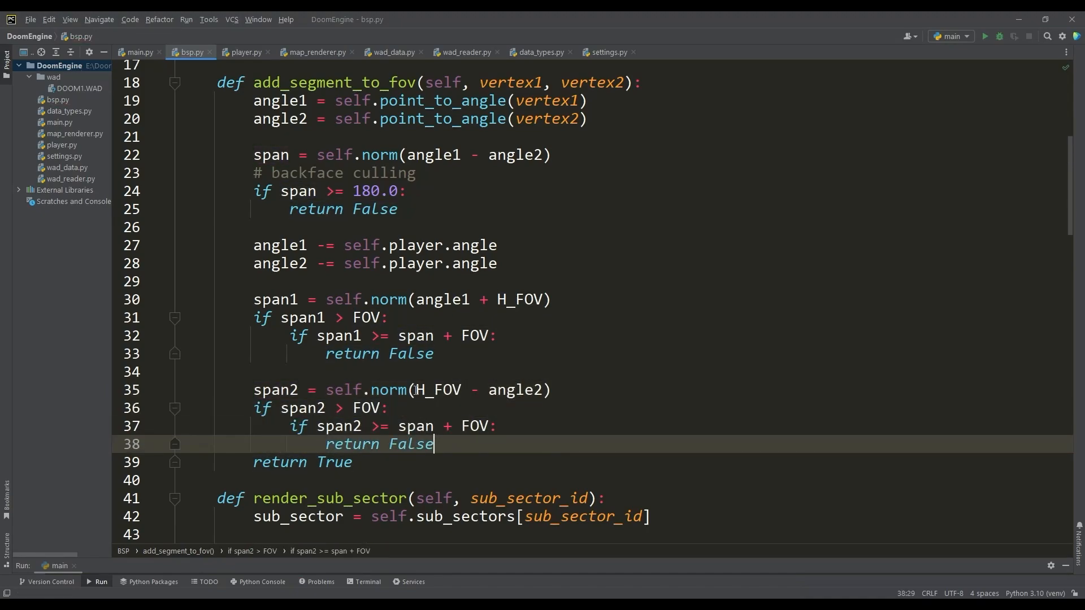
click(530, 390)
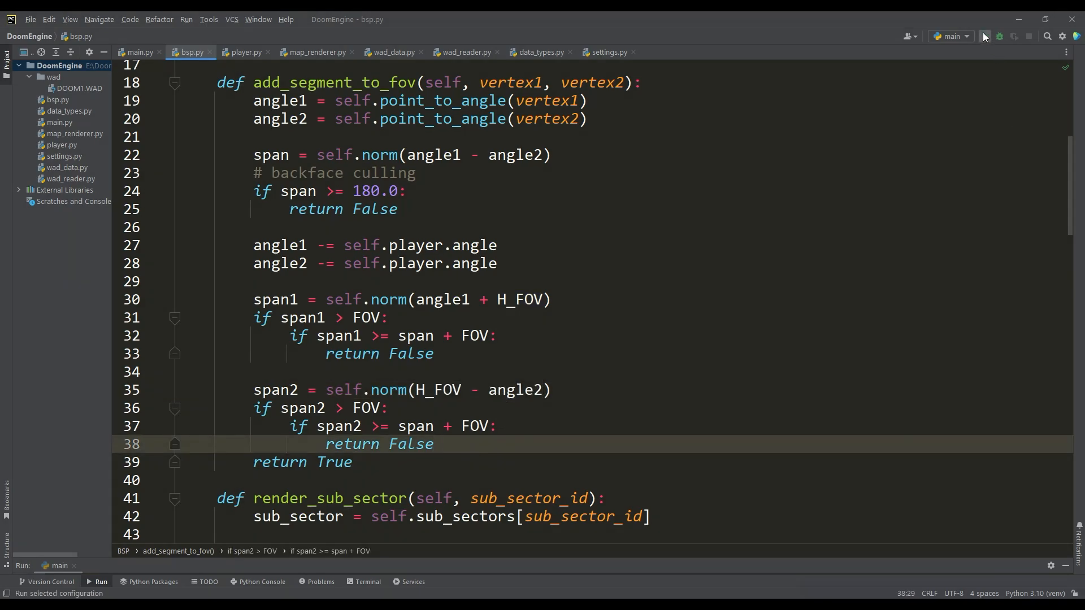
click(999, 36)
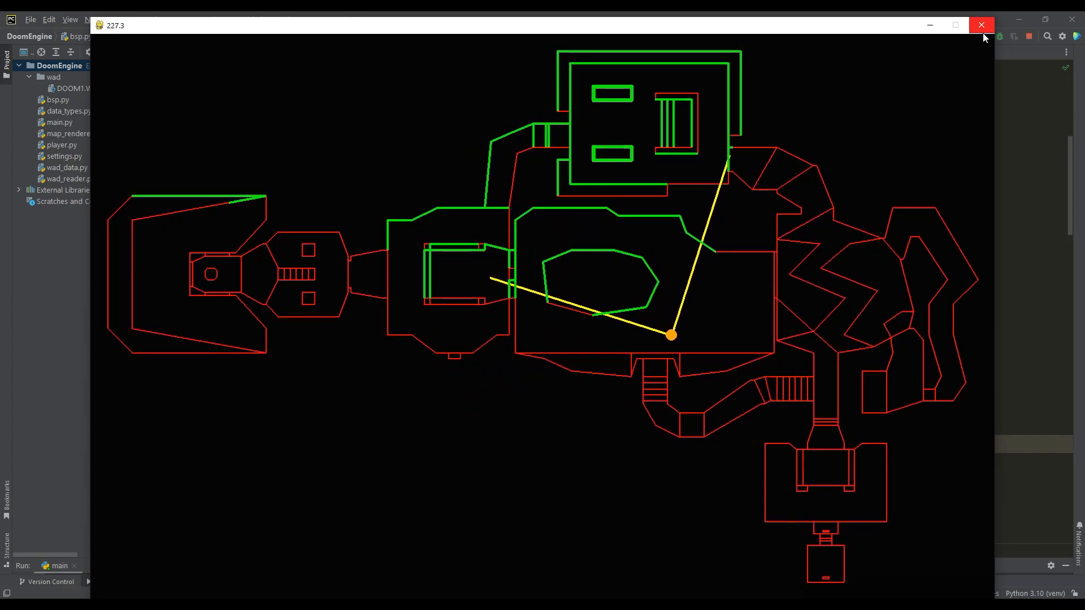
Step: Under both FOV checks clip angle1 to H_FOV and angle2 to -H_FOV with a # clipping comment
click(981, 25)
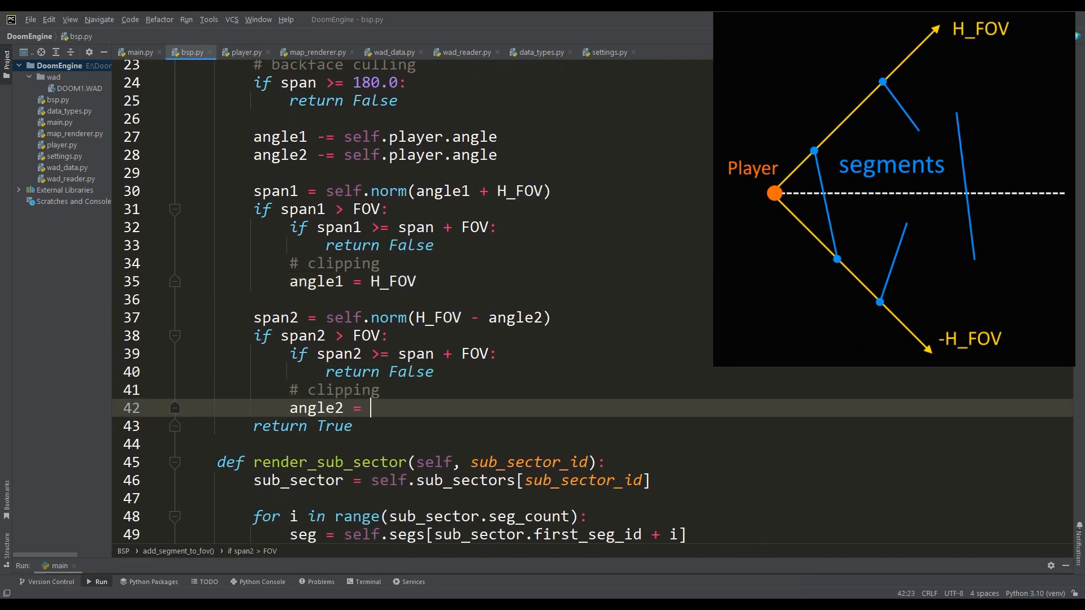
text(-H_FOV)
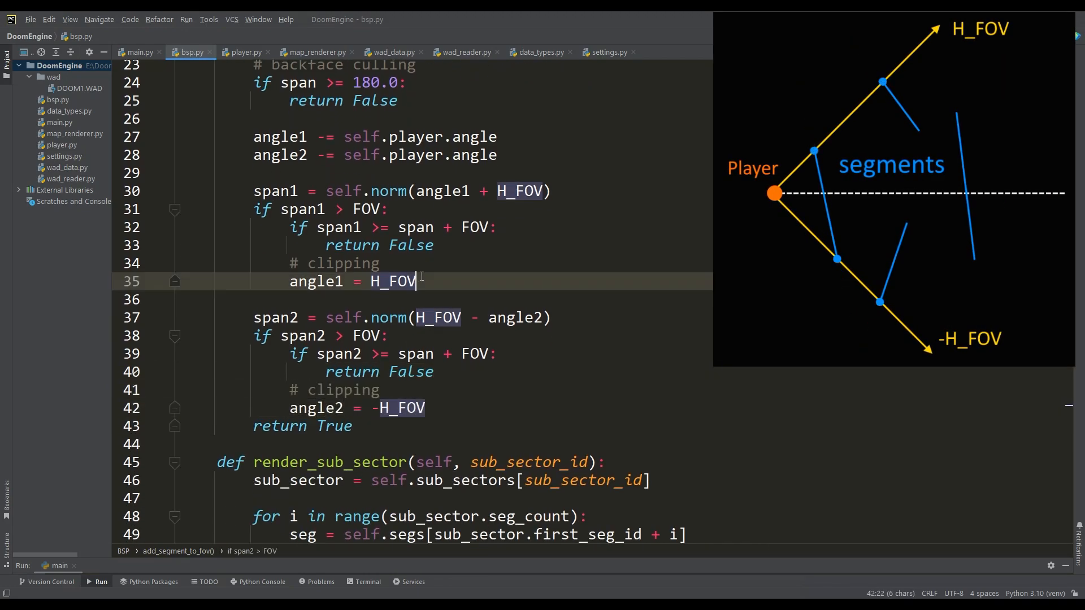
click(429, 408)
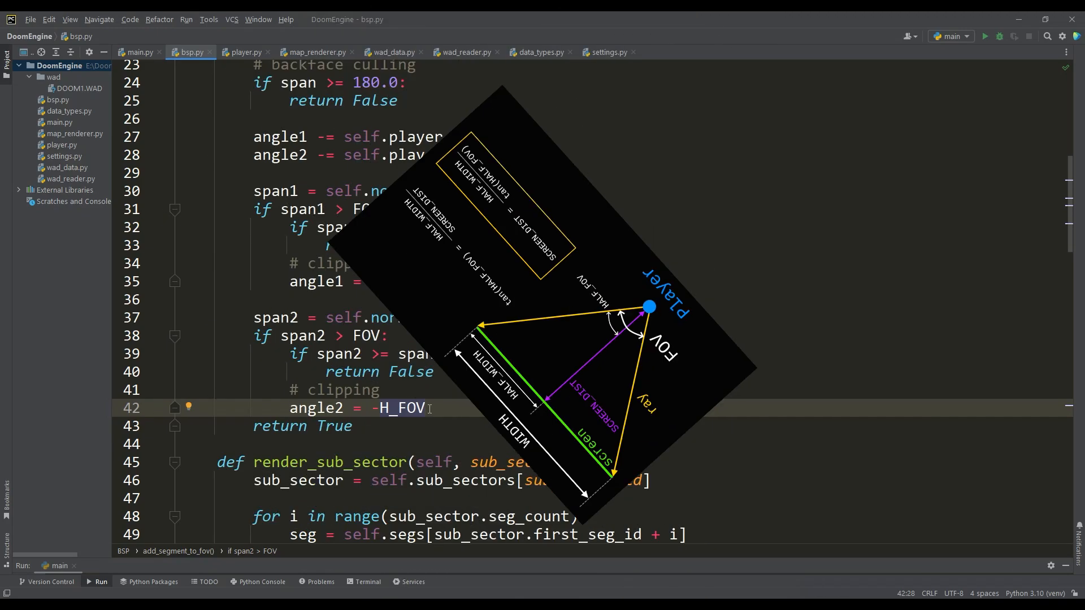
Step: Define SCREEN_DIST = H_WIDTH / math.tan(math.radians(H_FOV)) in settings.py and return to bsp.py
click(608, 52)
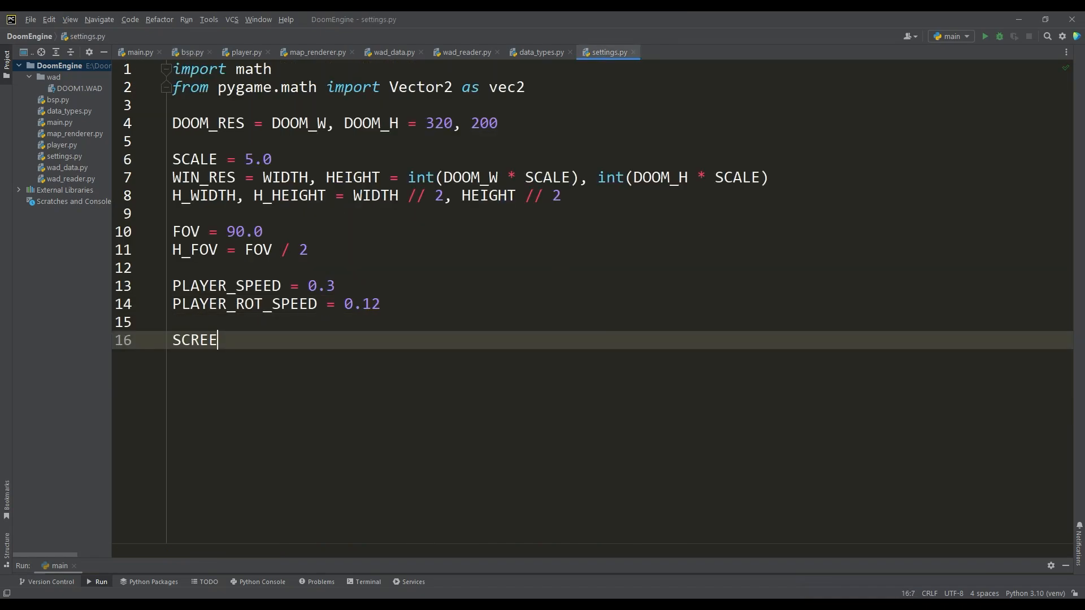
text(N_DIST = H_WIDTH / math.tan(math.radi)
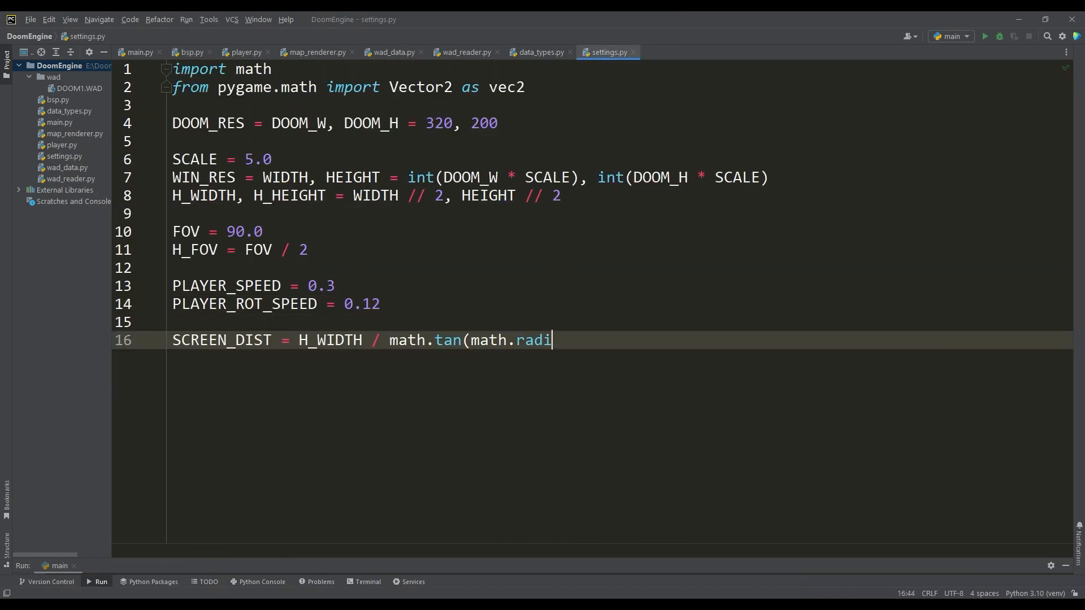
text(ans(H_FOV)))
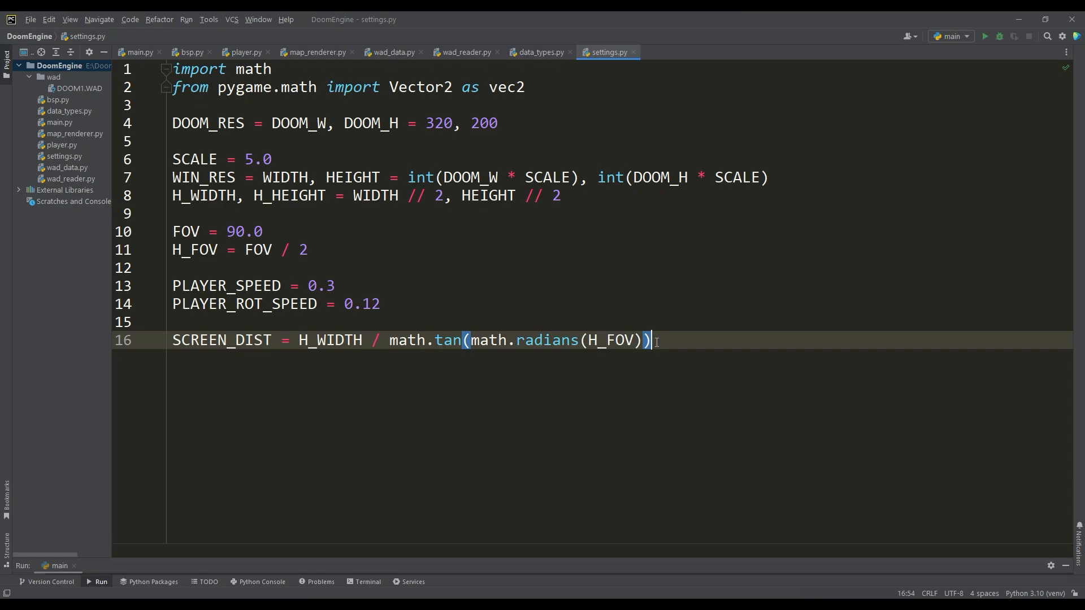
click(190, 52)
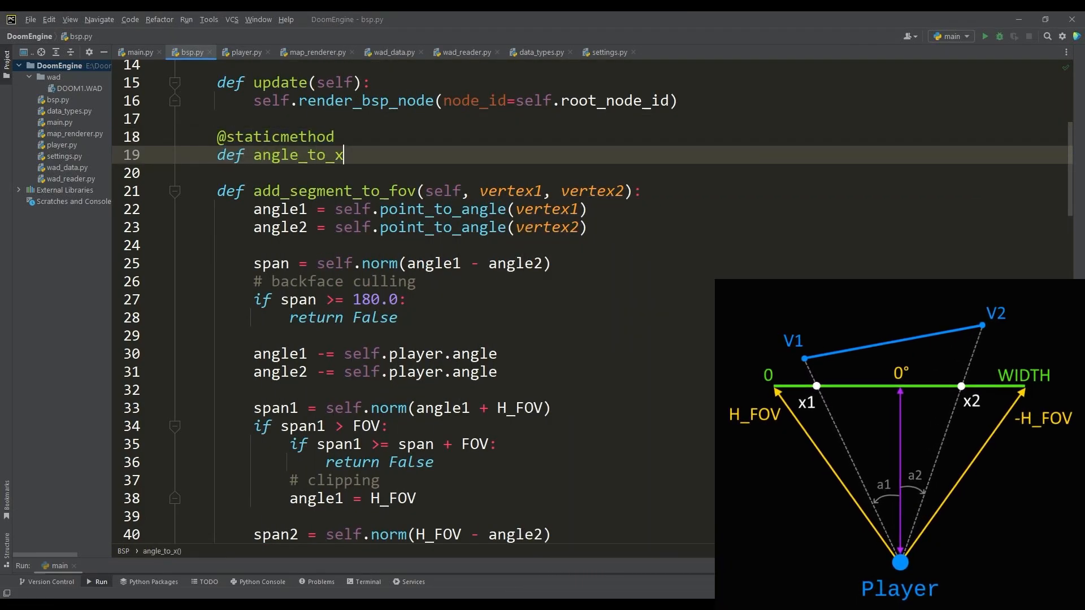
Step: Implement angle_to_x via SCREEN_DIST and tan, and return x1, x2 = self.angle_to_x(angle1/angle2)
text((angle):)
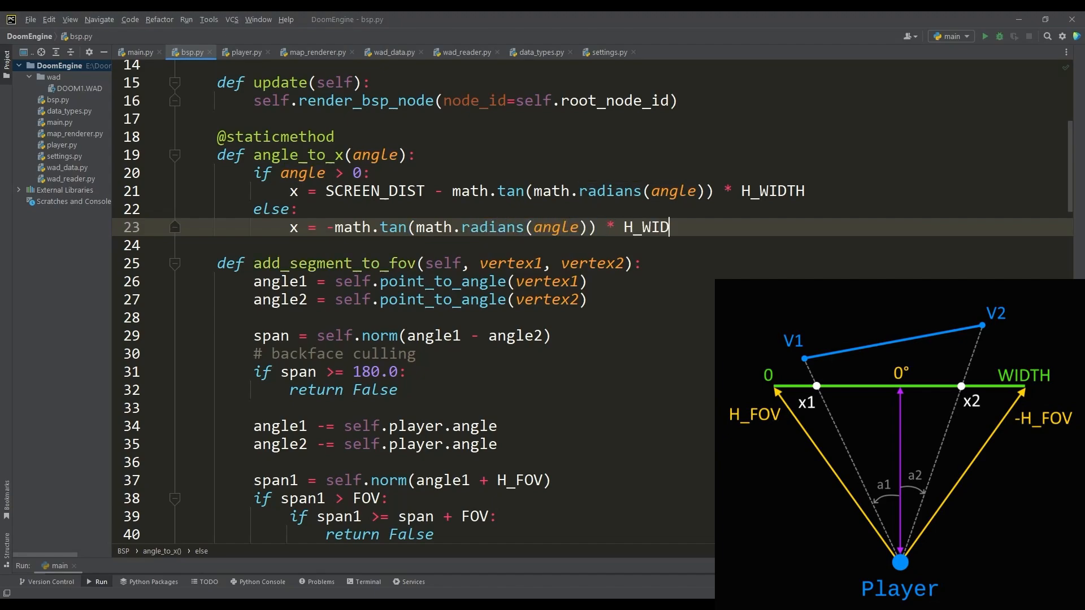
scroll(down, 3)
text(x1 = self.)
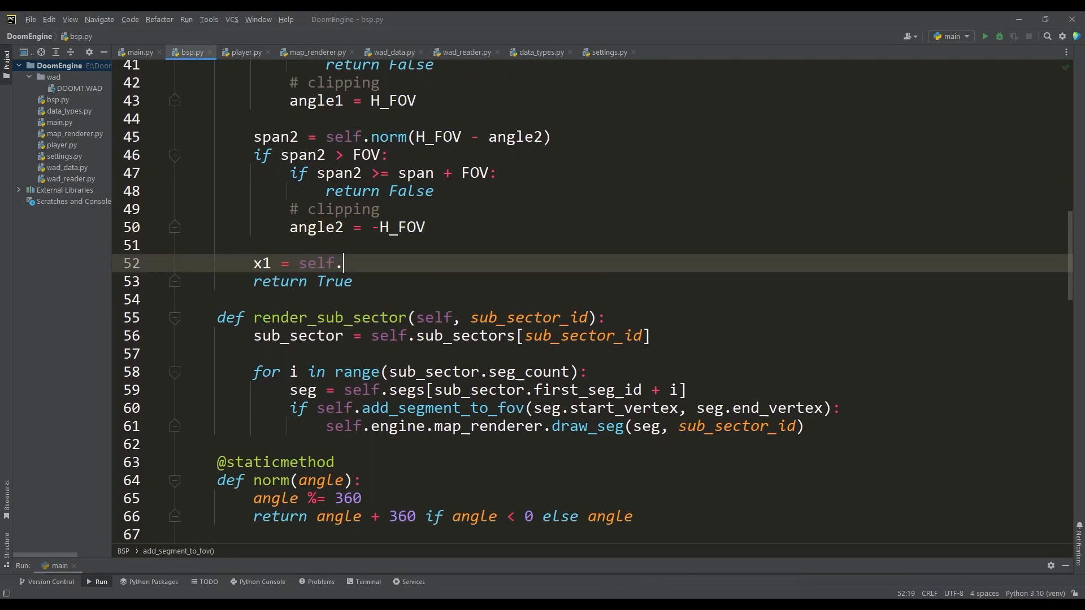
text(angle_to_x(angle1))
click(305, 281)
text(x1, x2)
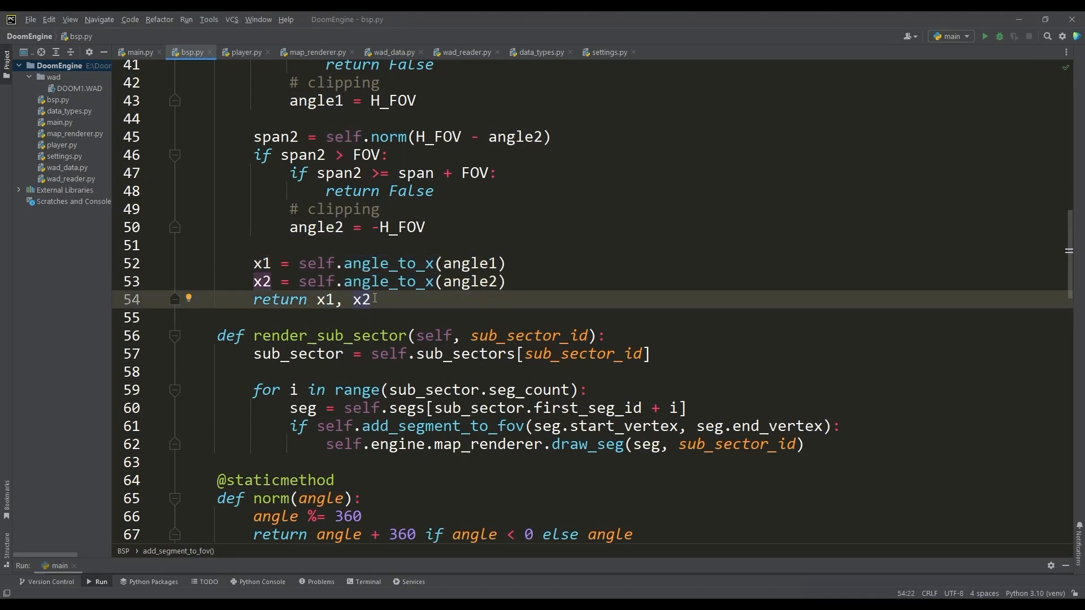
scroll(up, 3)
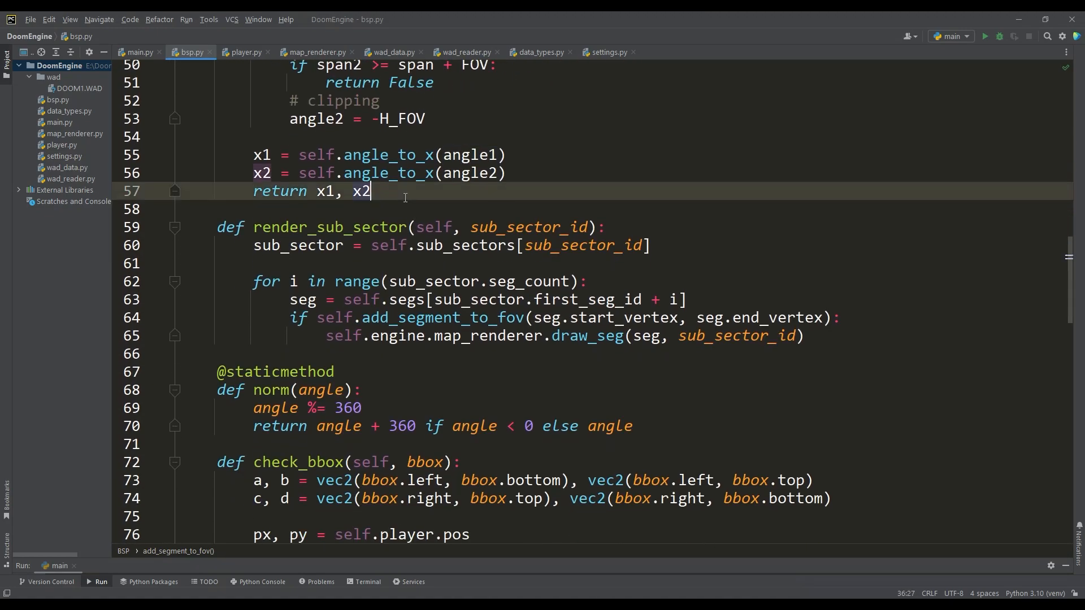
click(316, 52)
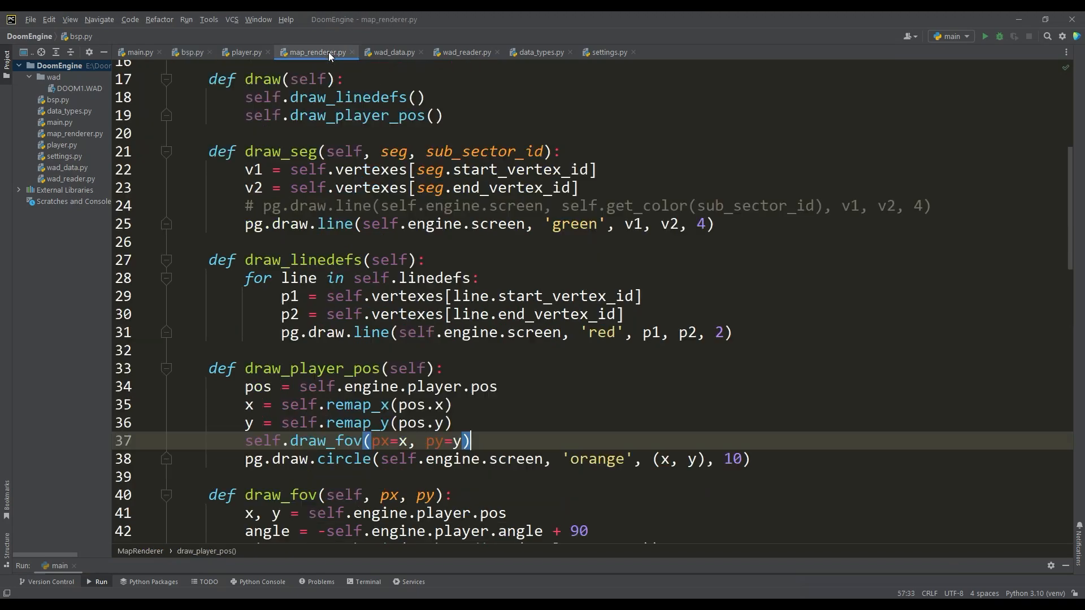
Step: Add draw_vlines to the map renderer, call it with result[0], result[1] in render_sub_sector, and run the engine
text(def draw_vlines(self, x1, x2, sub_sector_id):)
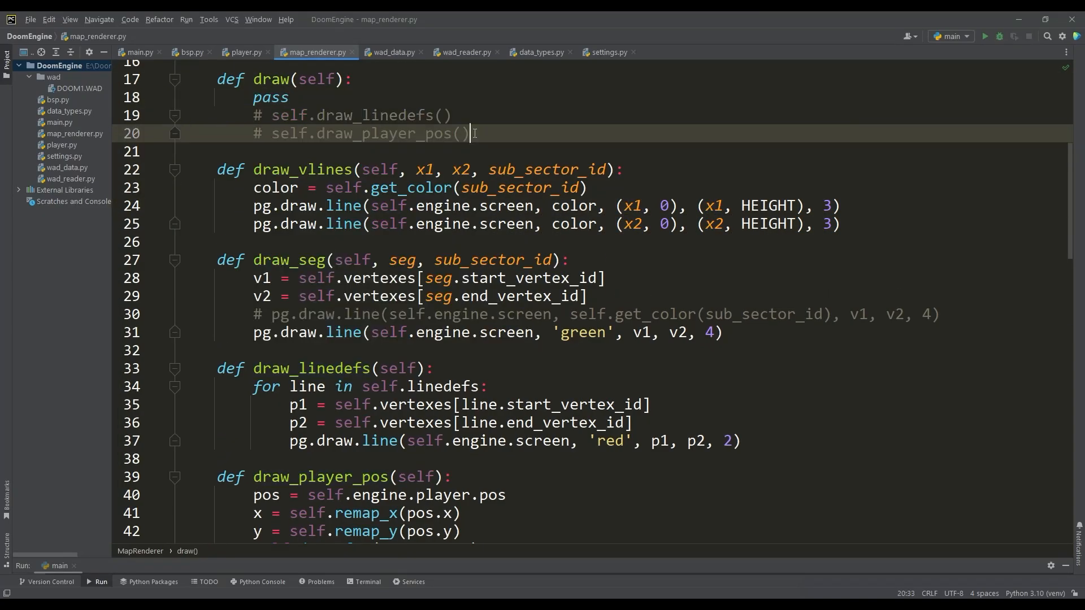
click(189, 52)
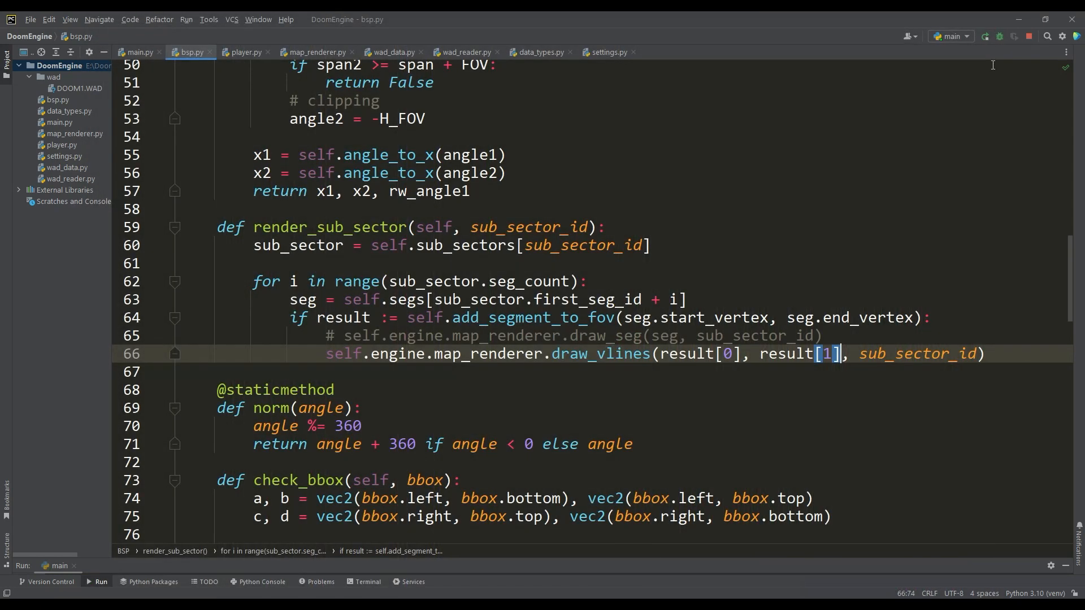
click(985, 36)
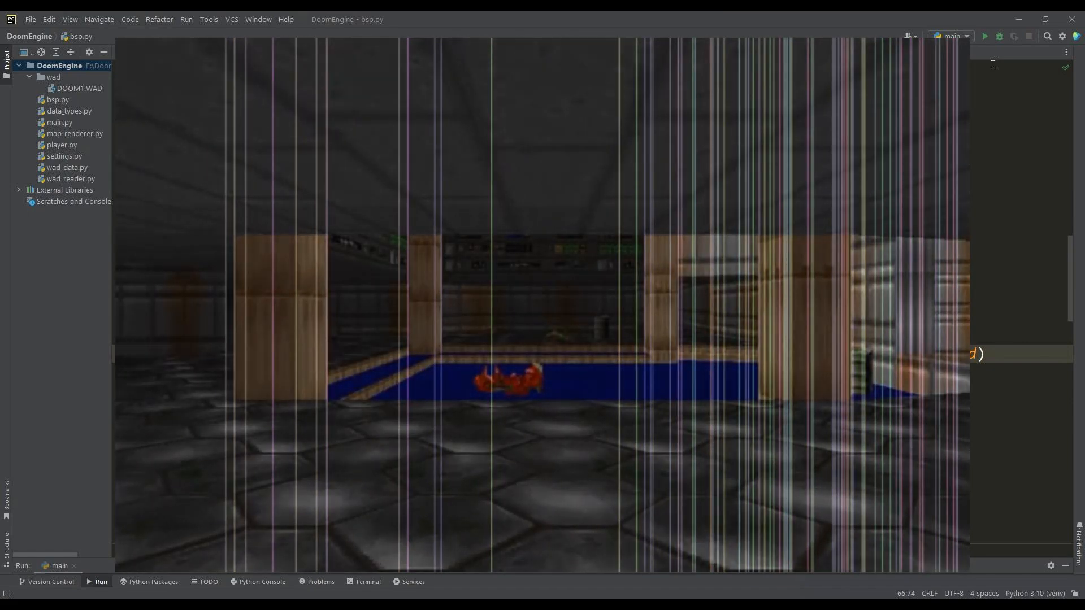